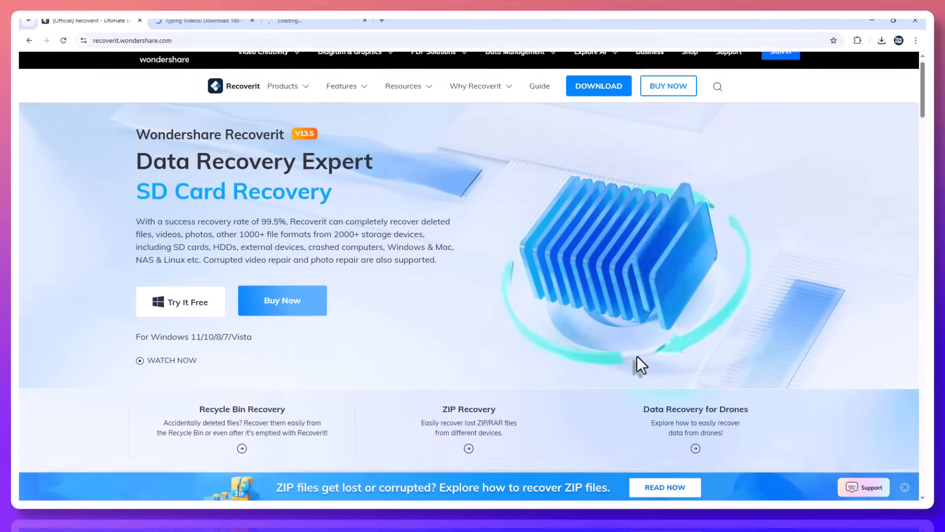
Scroll the homepage past Explore Data Recovery to the Advanced Data Recovery Capabilities cards
scroll("down", 3)
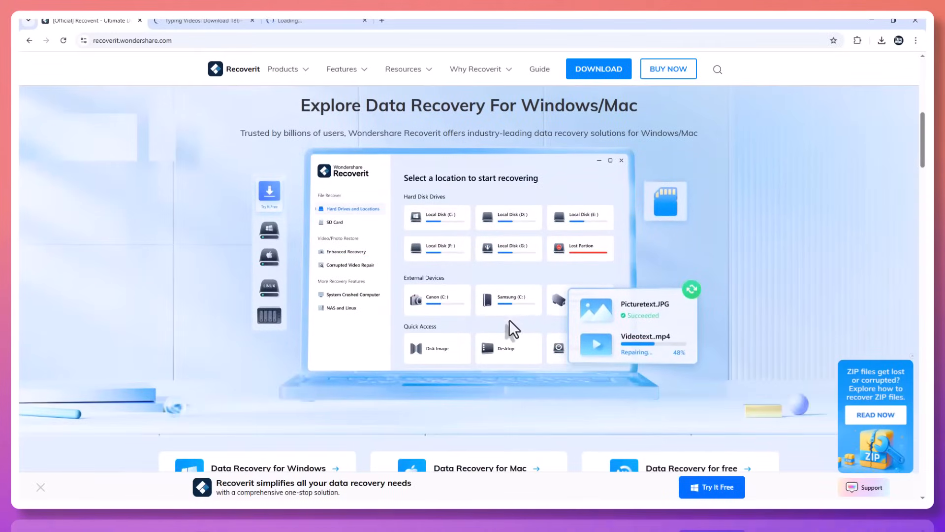
mouse_move(711, 346)
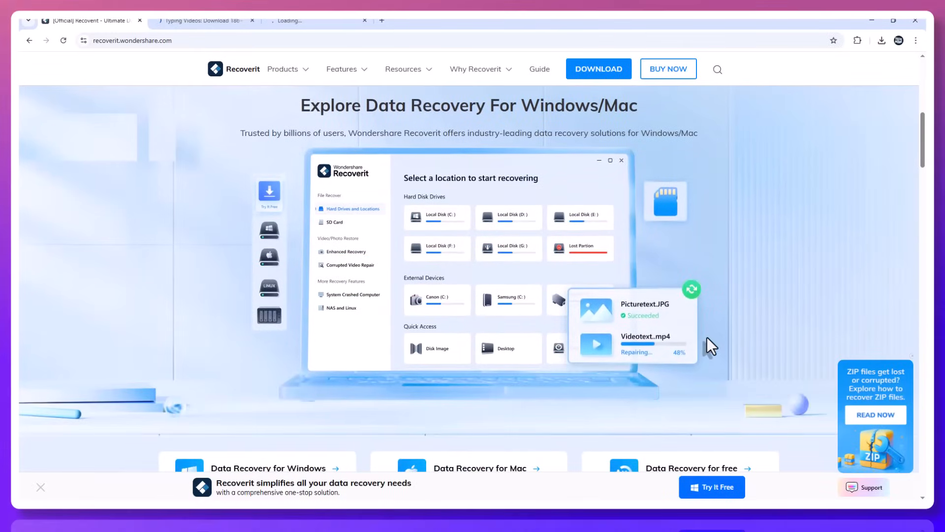
scroll("down", 3)
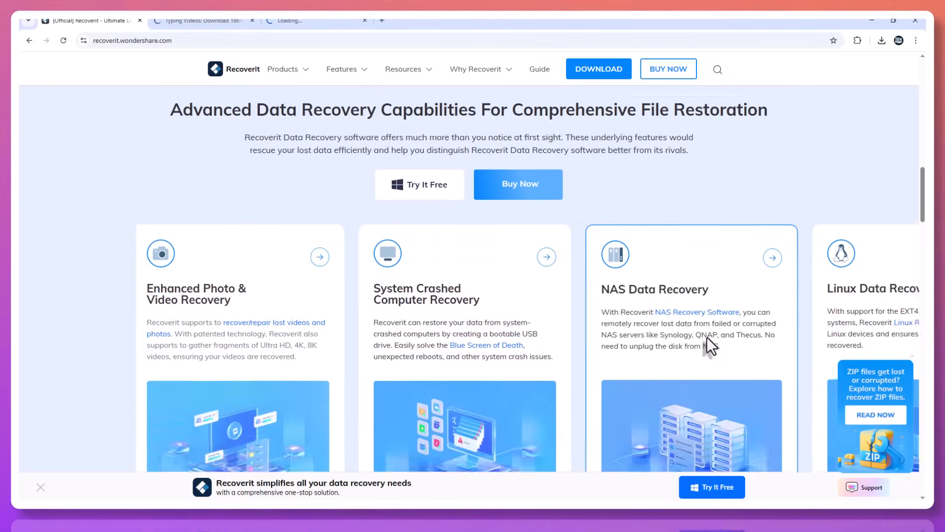
scroll("down", 3)
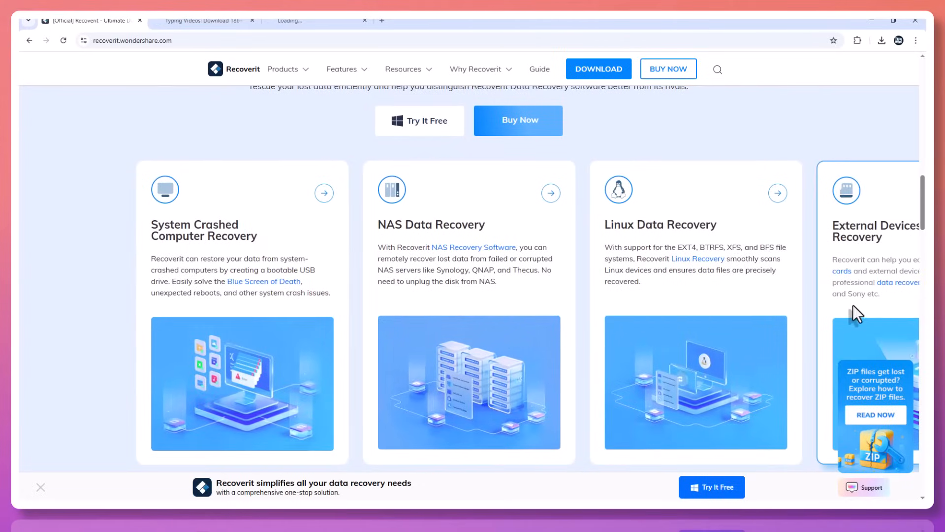
mouse_move(76, 335)
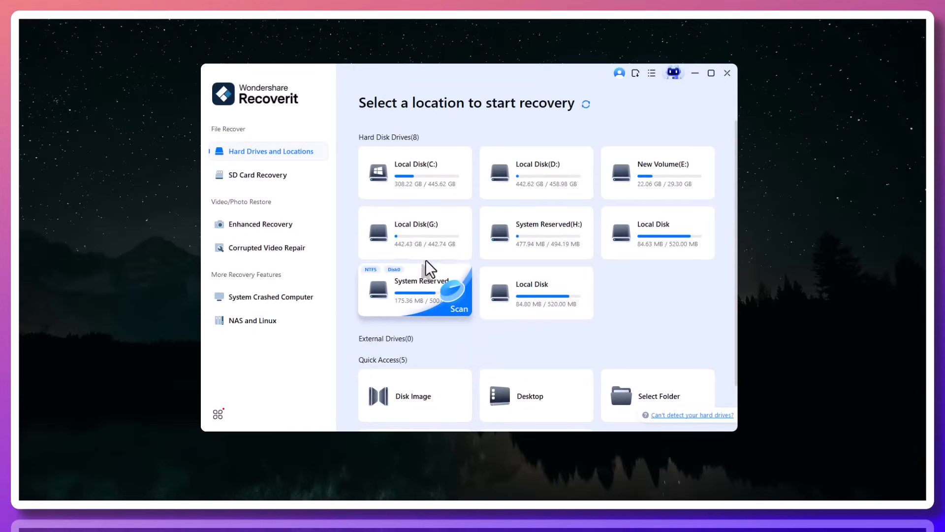
mouse_move(604, 136)
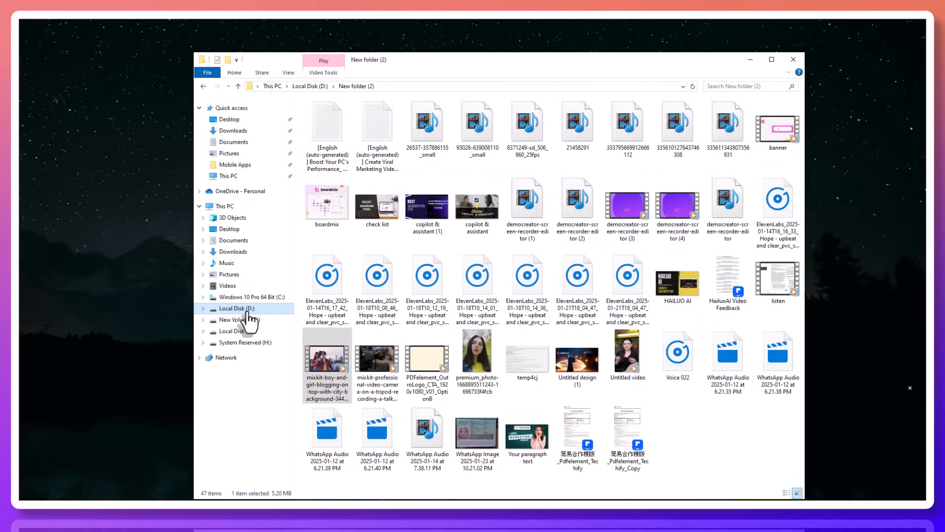
left_click(238, 308)
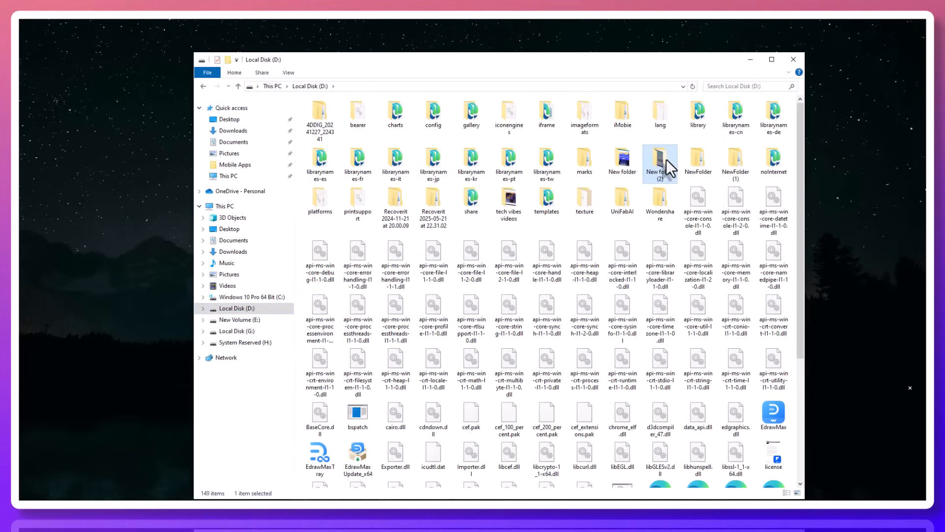
double_click(660, 159)
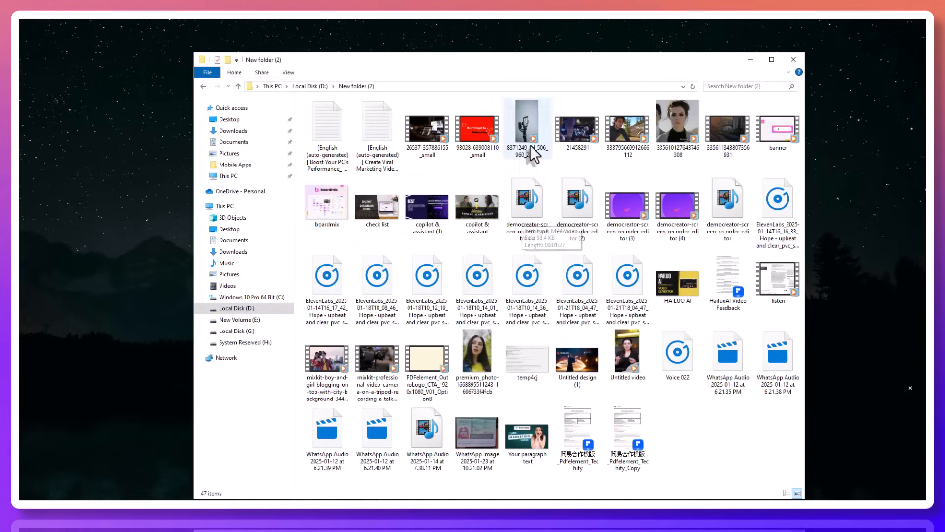
mouse_move(427, 422)
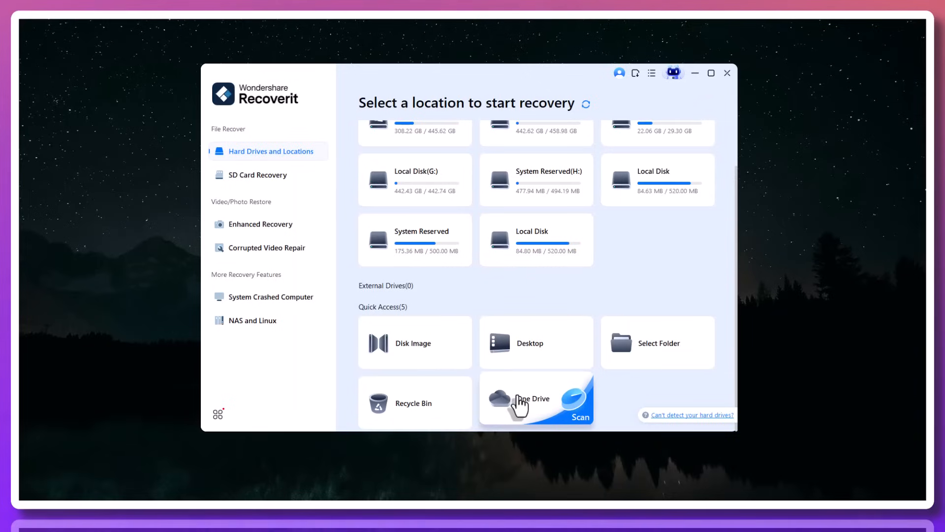
mouse_move(663, 343)
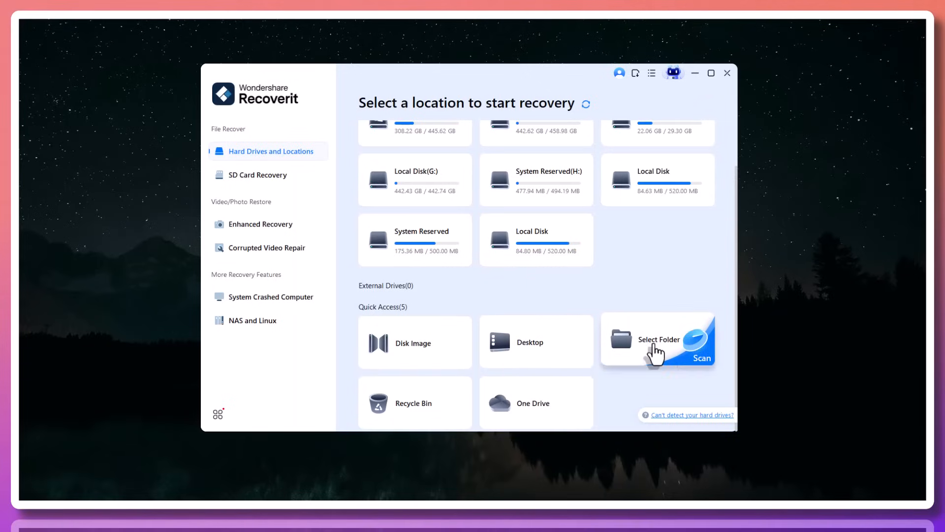
Pick a location on Local Disk D through Select Folder to begin a quick scan
left_click(658, 342)
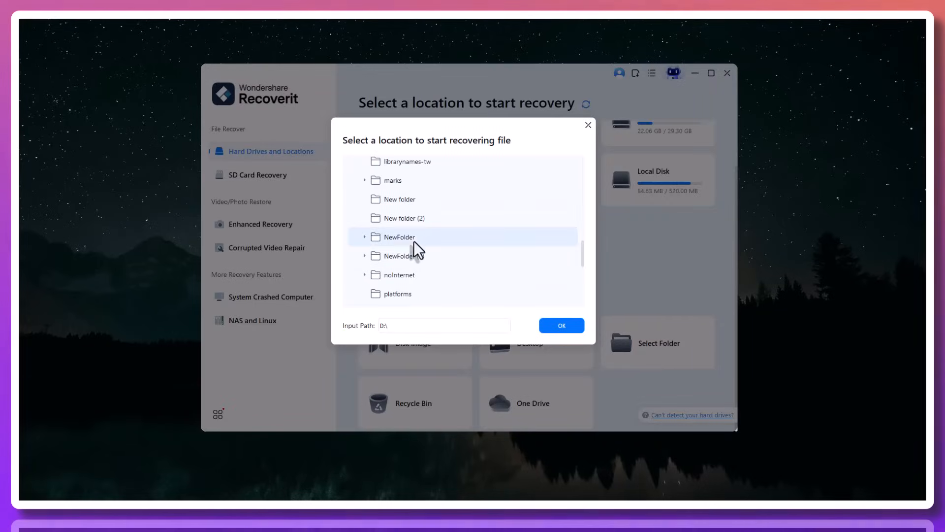
left_click(561, 324)
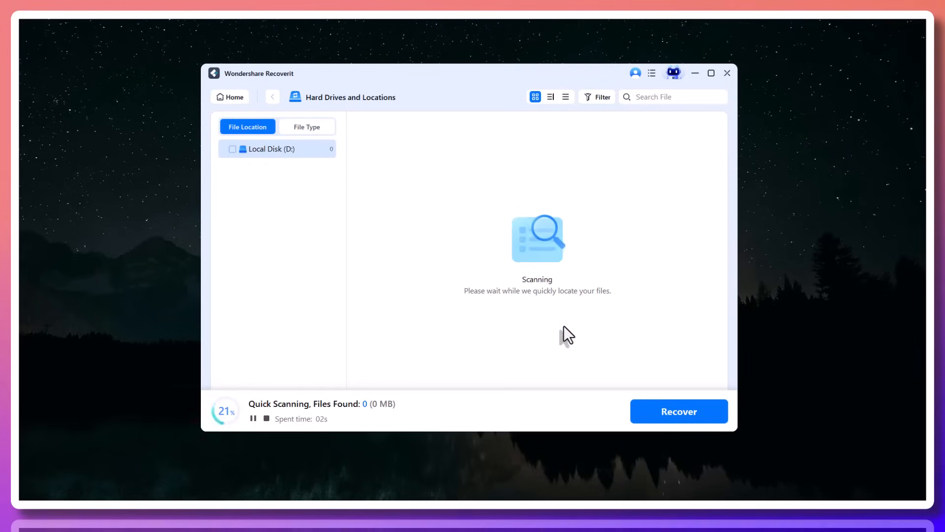
Group results by file type, preview 'Untitled design (1).png', then show found videos
left_click(307, 127)
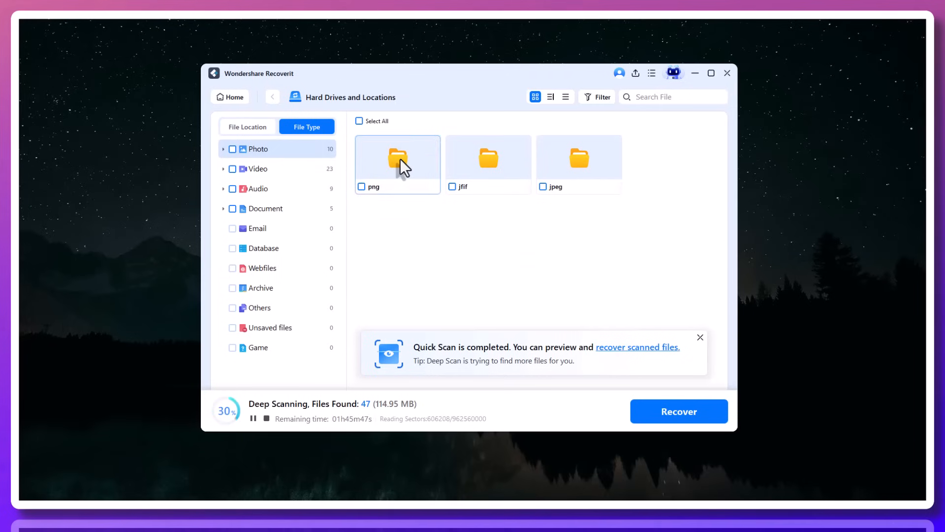
double_click(397, 158)
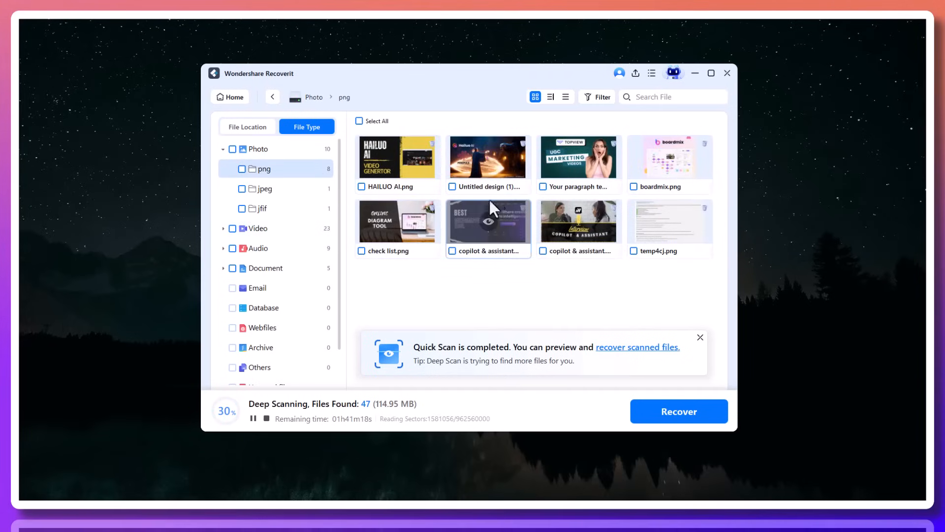
double_click(487, 157)
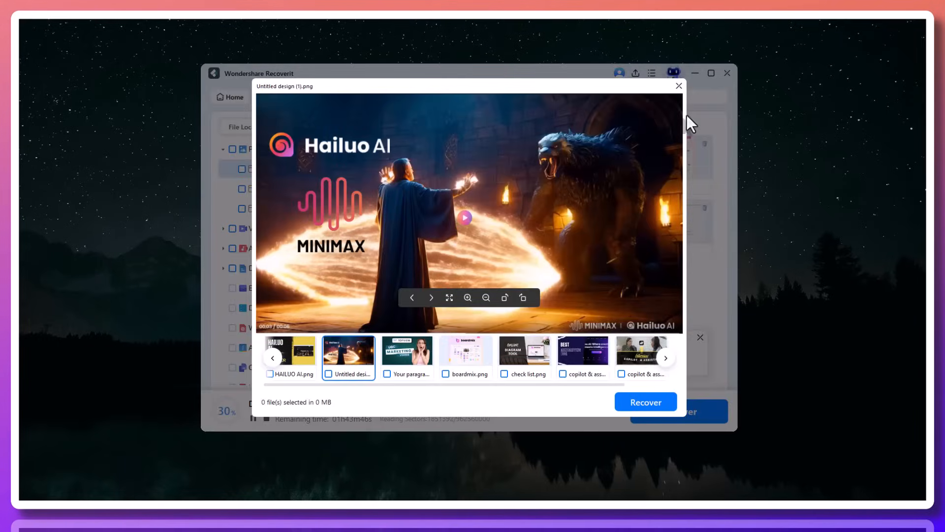
left_click(679, 85)
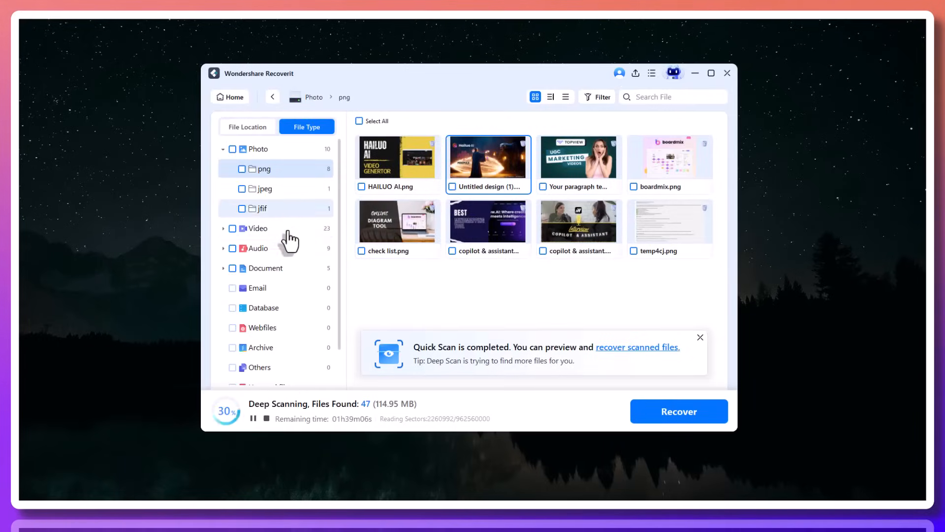
left_click(257, 228)
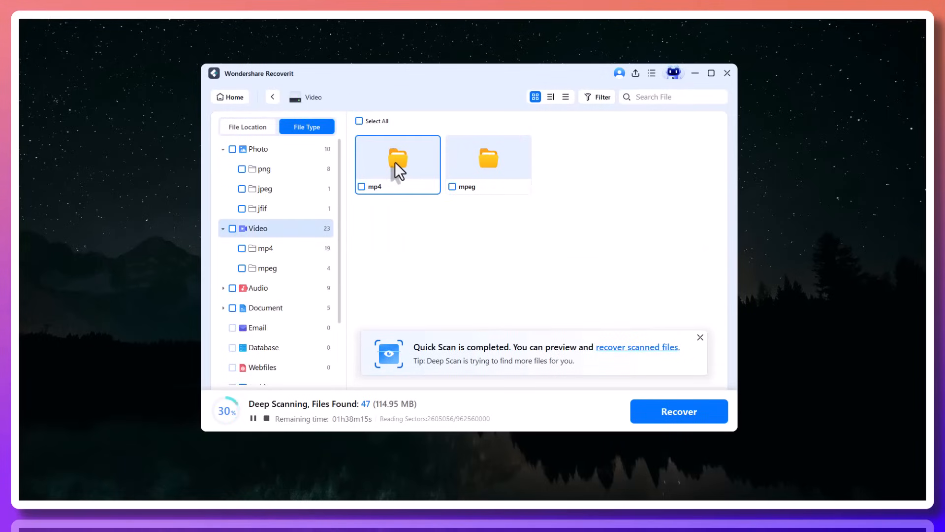
Preview and mark four mp4 videos, then recover them to New Volume (E:)
double_click(397, 164)
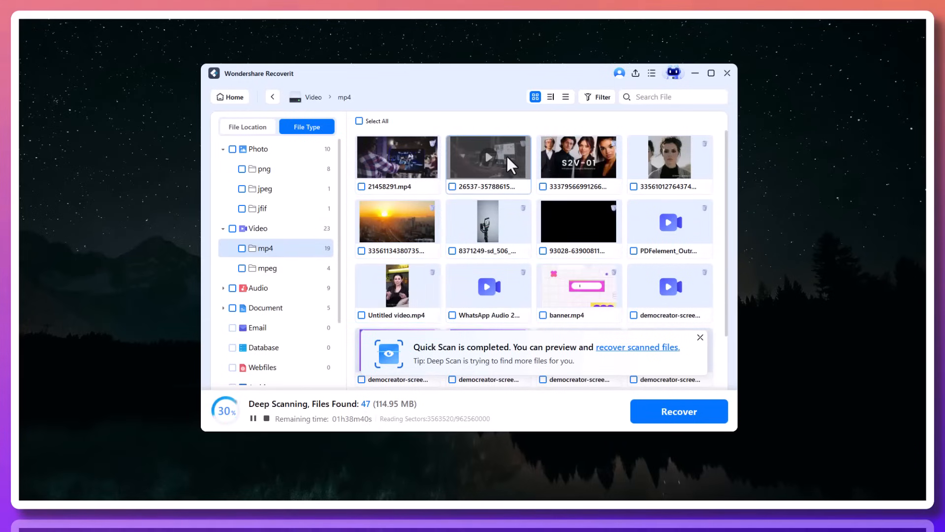
left_click(488, 156)
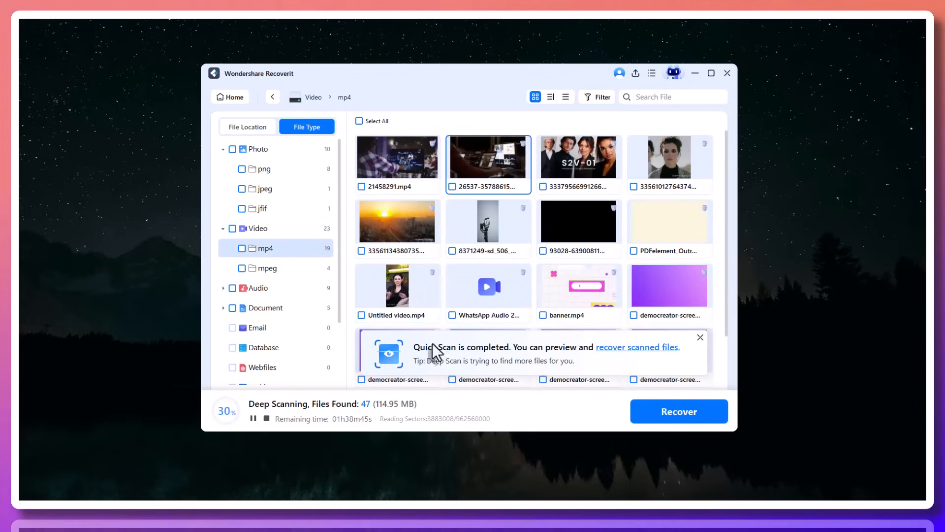
left_click(451, 186)
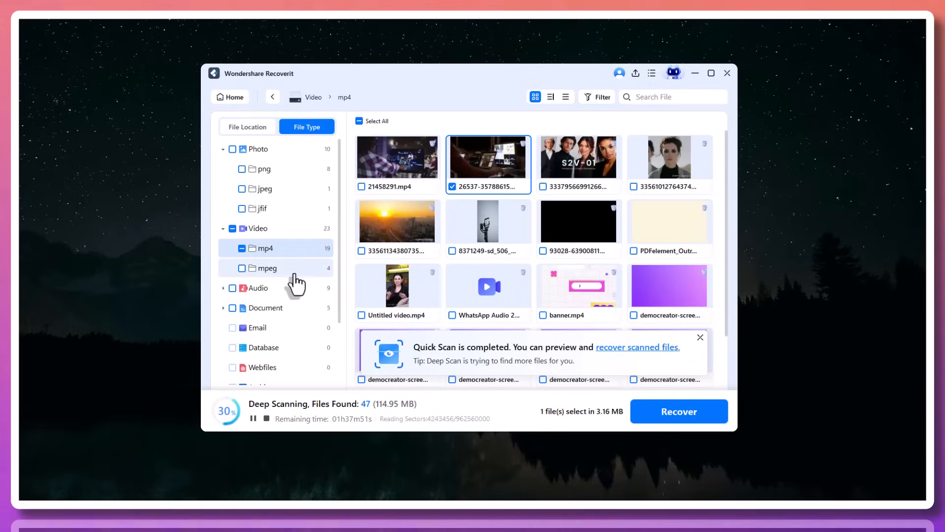
left_click(257, 228)
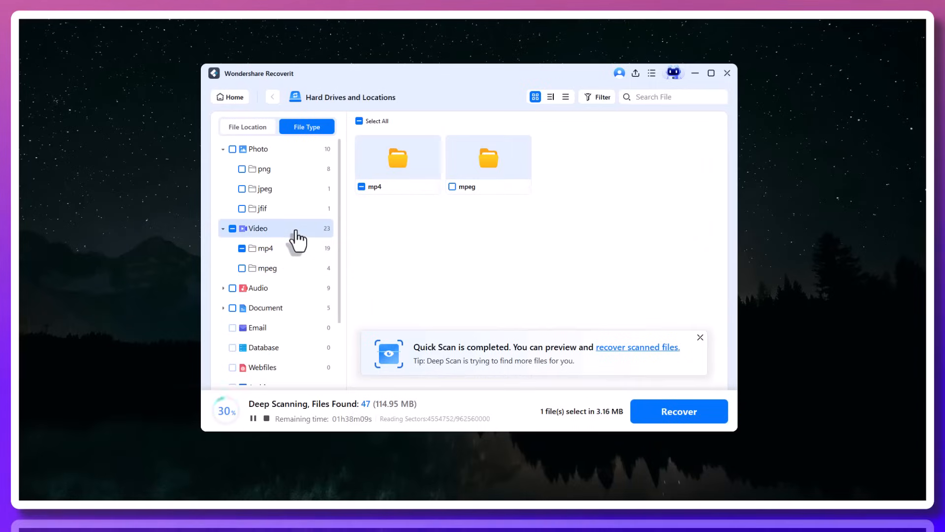
mouse_move(295, 188)
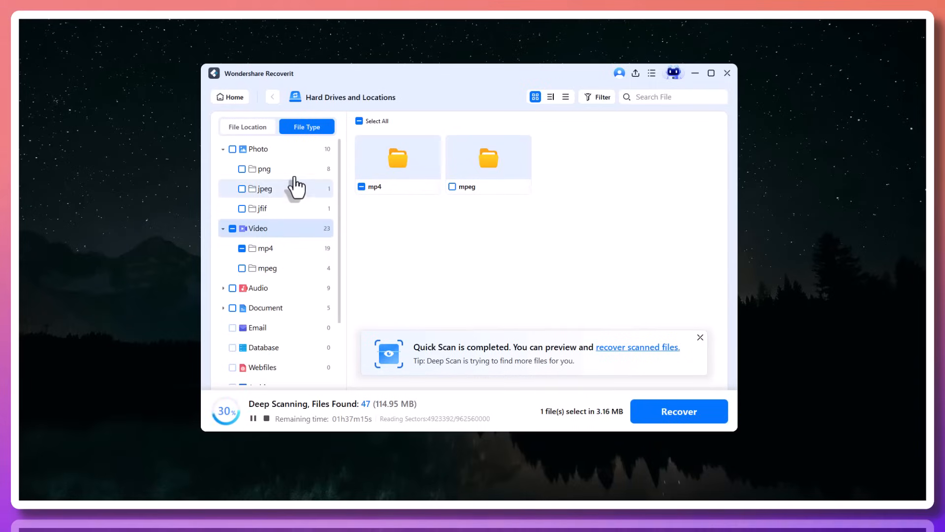
left_click(264, 169)
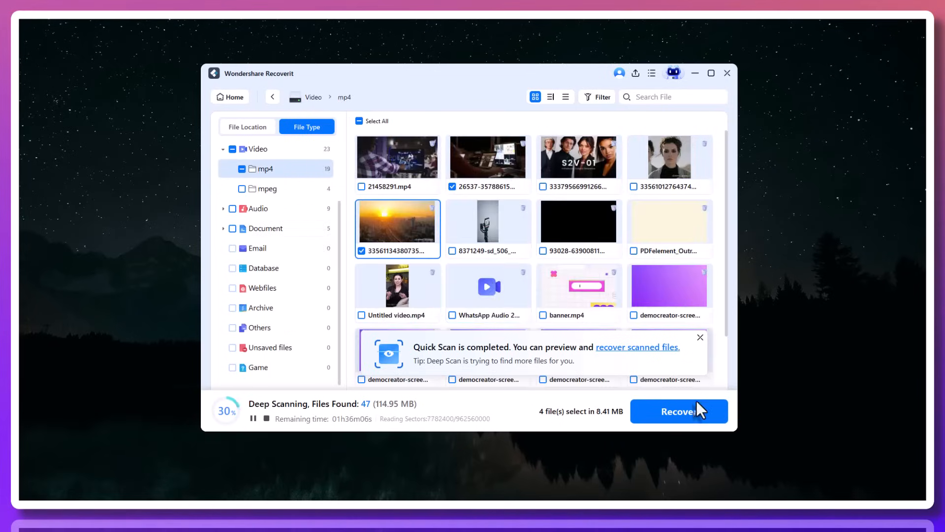
left_click(679, 411)
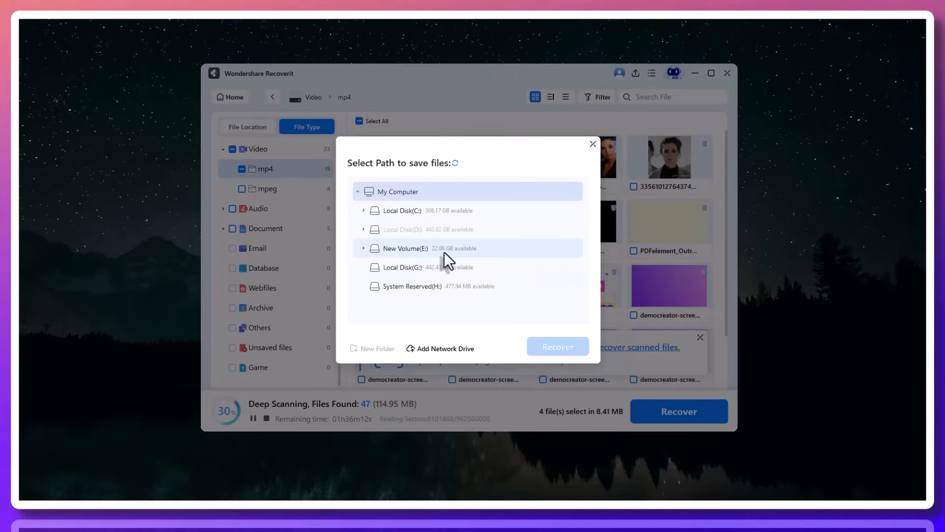
left_click(591, 144)
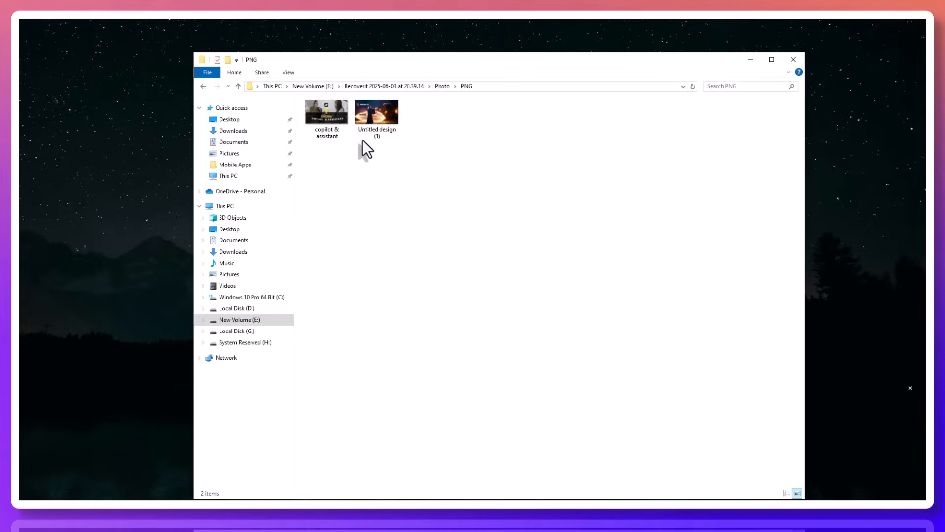
View the Untitled design (1) and copilot & assistant PNGs, then play both recovered MP4s
left_click(376, 115)
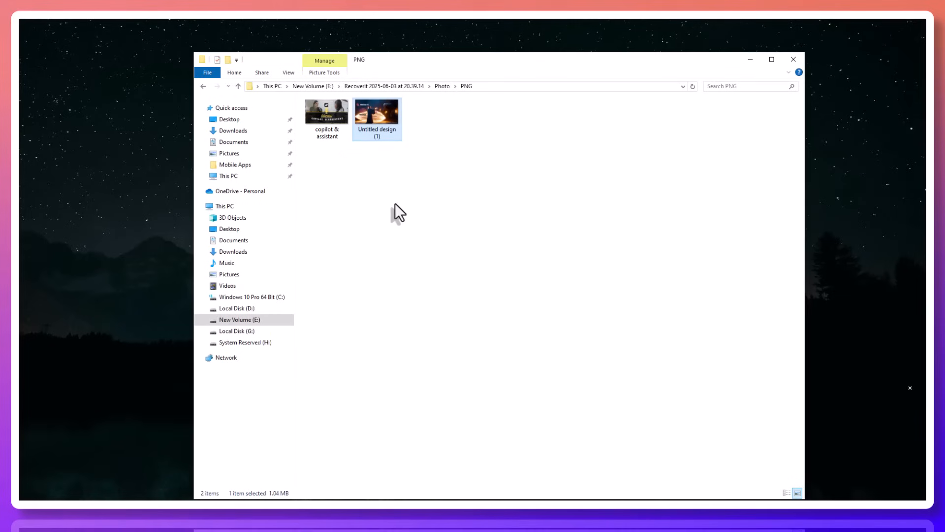
double_click(327, 111)
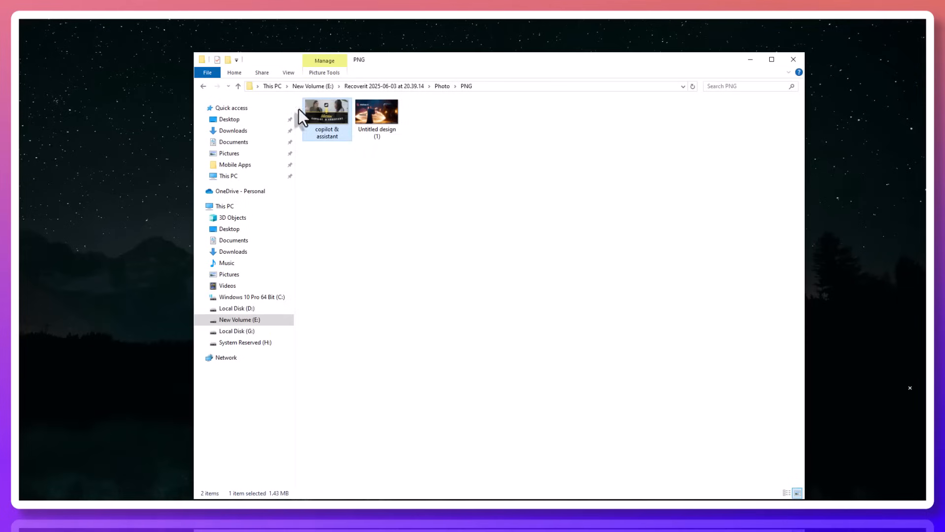
left_click(203, 85)
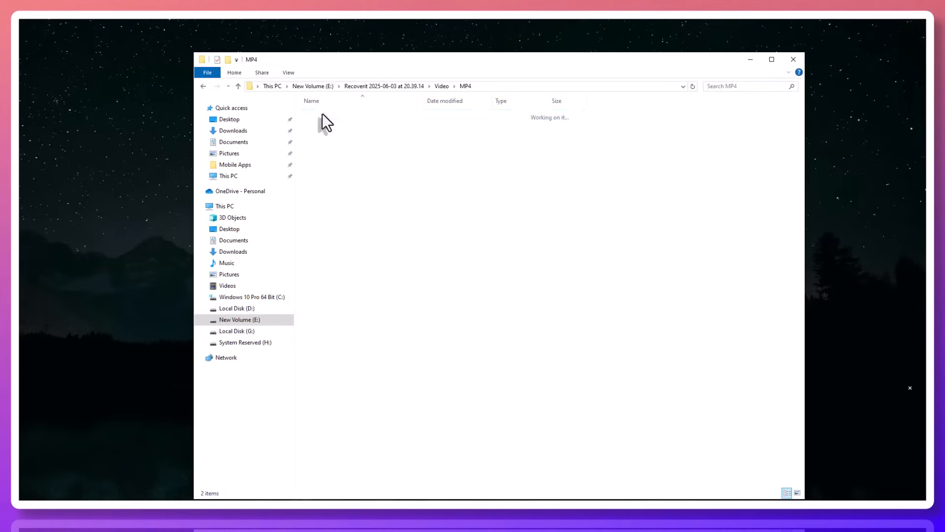
left_click(377, 126)
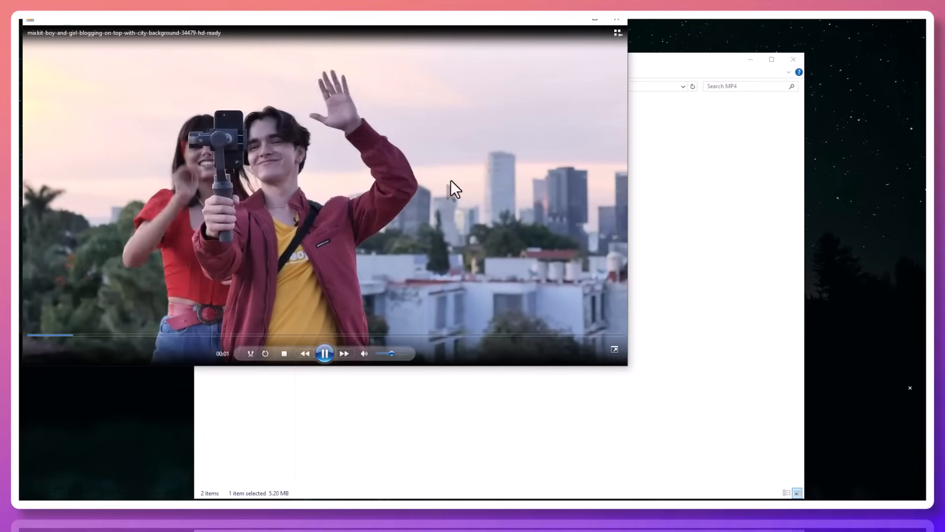
mouse_move(581, 26)
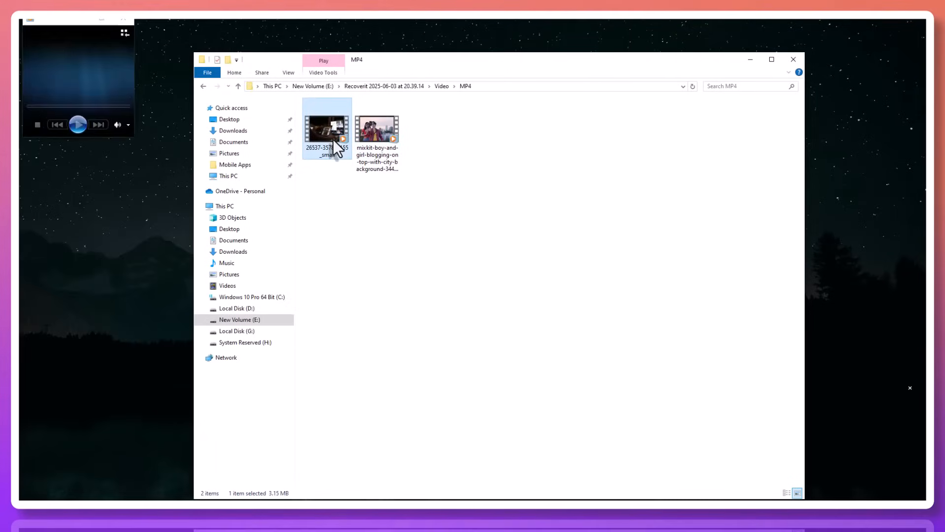
double_click(327, 130)
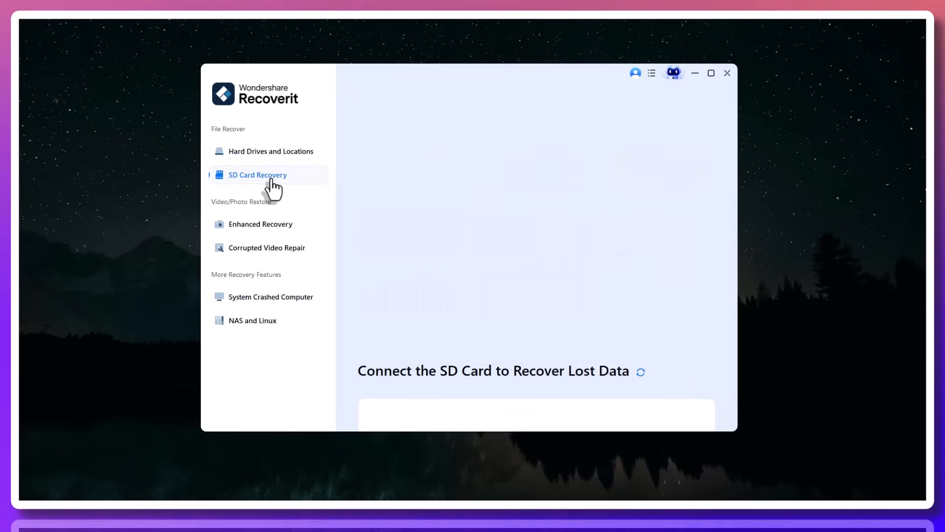
Visit SD Card Recovery, Enhanced Recovery and System Crashed Computer, ending on NAS and Linux
left_click(257, 175)
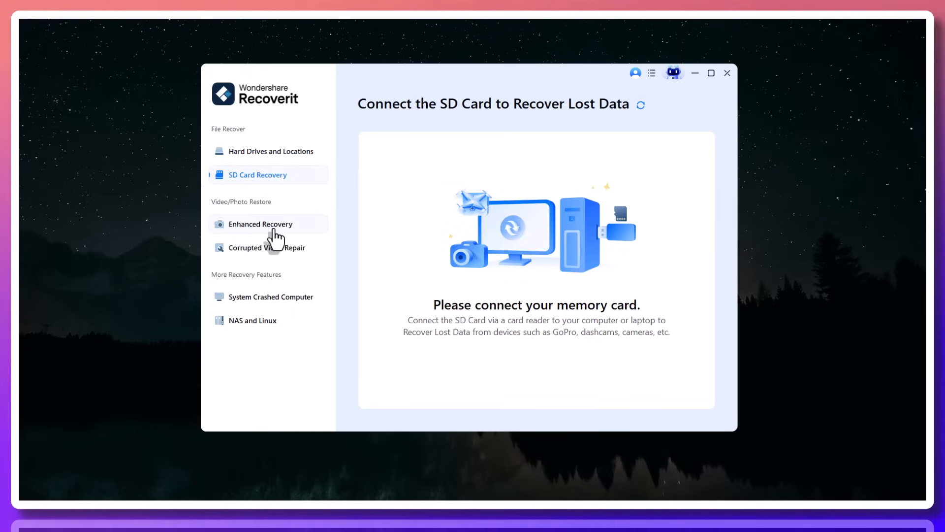
left_click(260, 223)
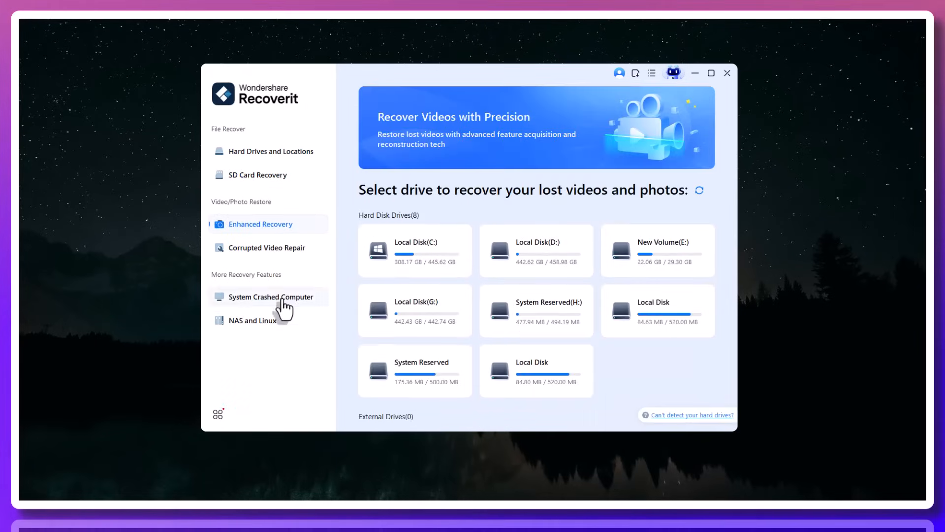
left_click(270, 296)
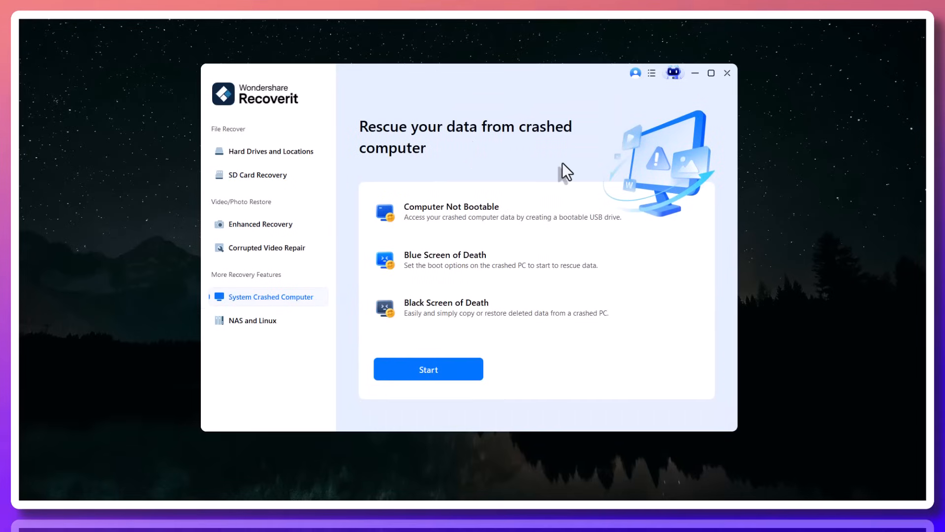
mouse_move(446, 278)
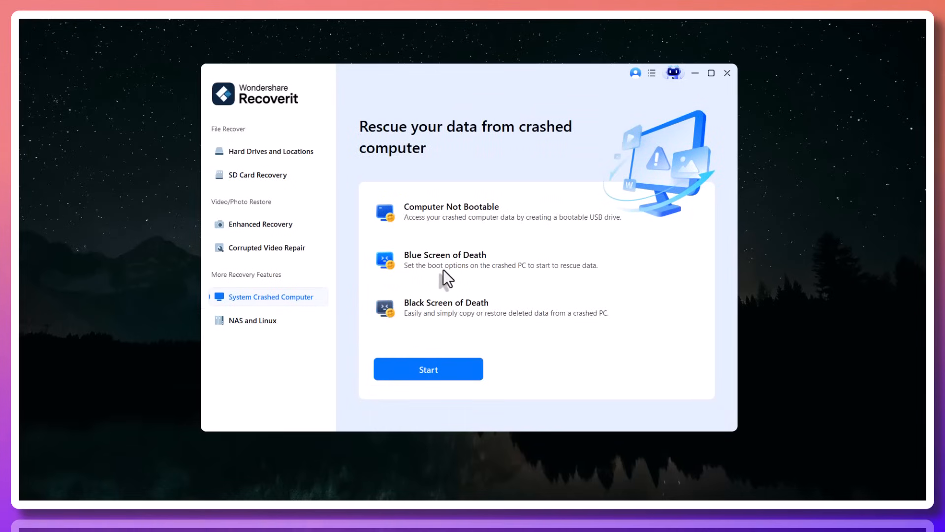
mouse_move(509, 134)
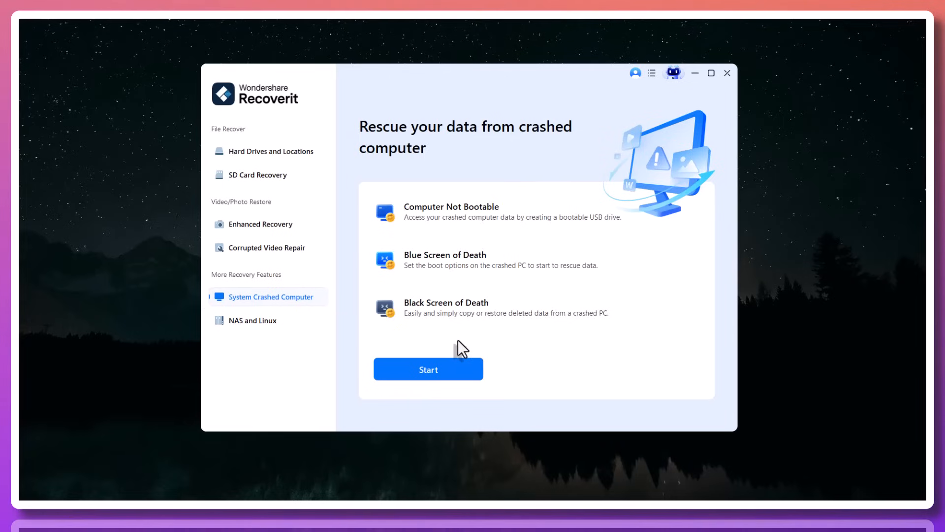
mouse_move(435, 348)
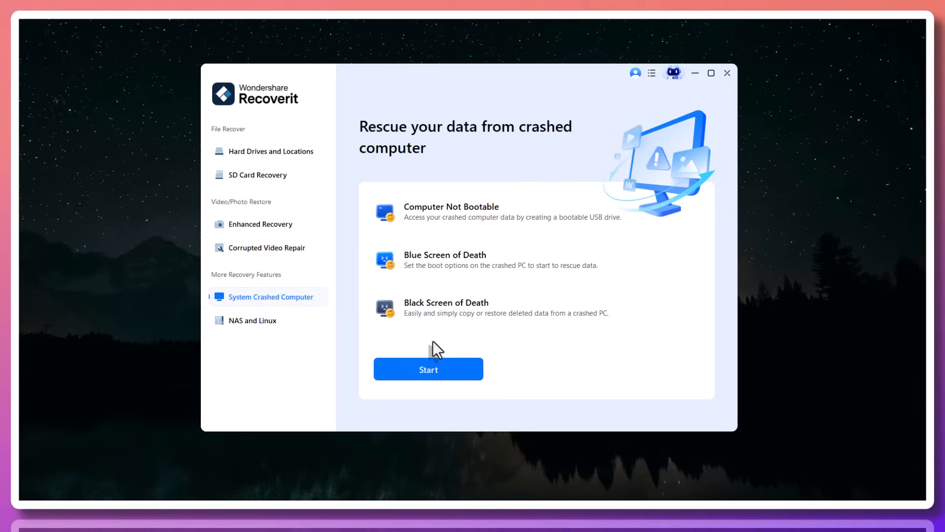
left_click(253, 320)
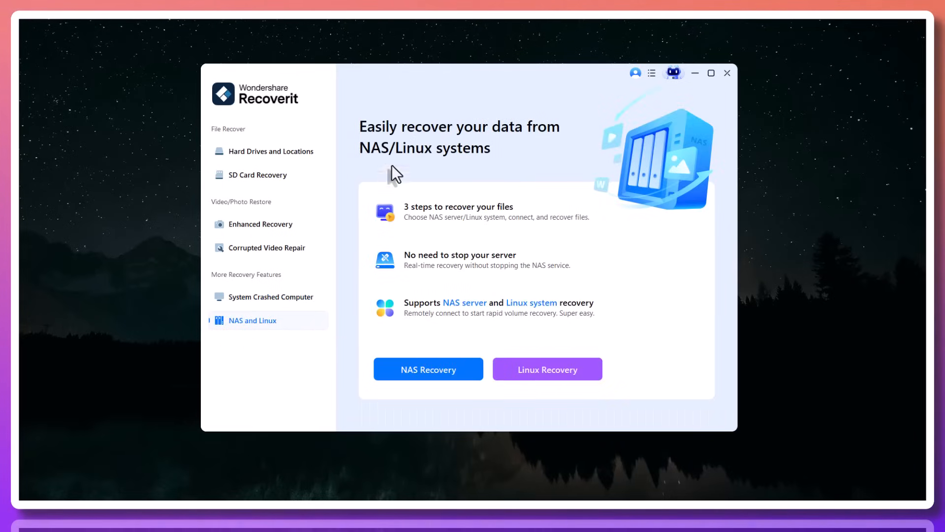
mouse_move(416, 265)
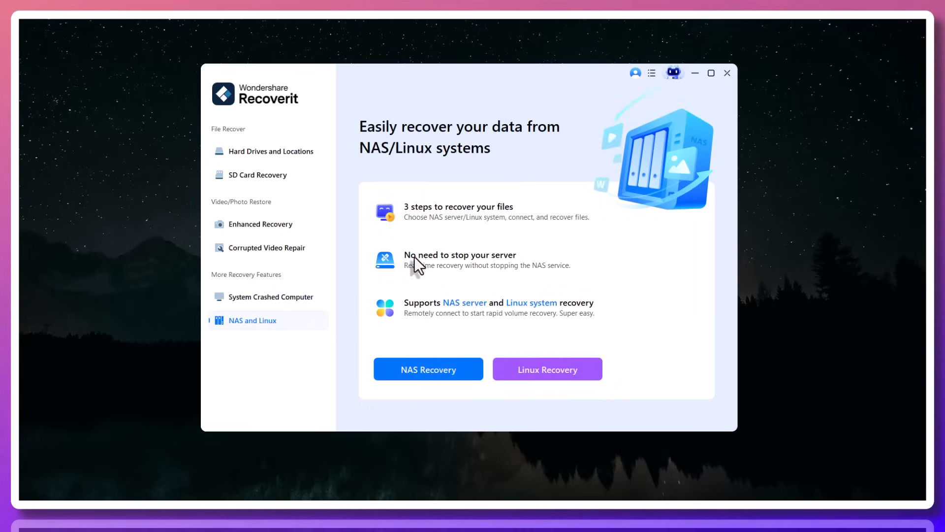
mouse_move(476, 313)
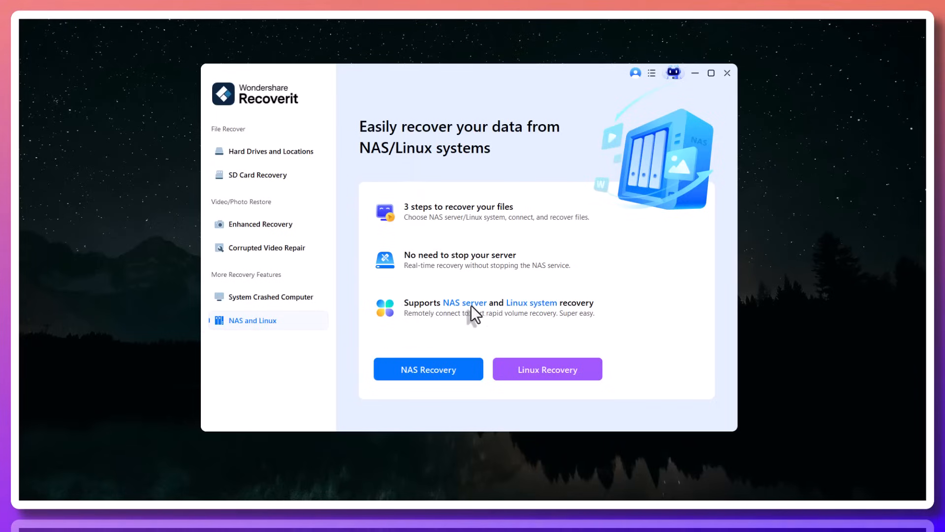
mouse_move(554, 319)
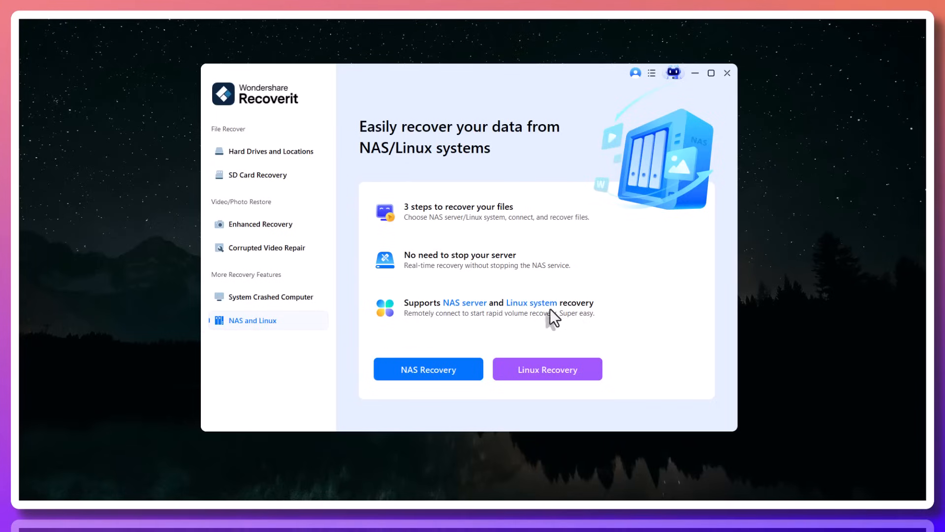
mouse_move(493, 307)
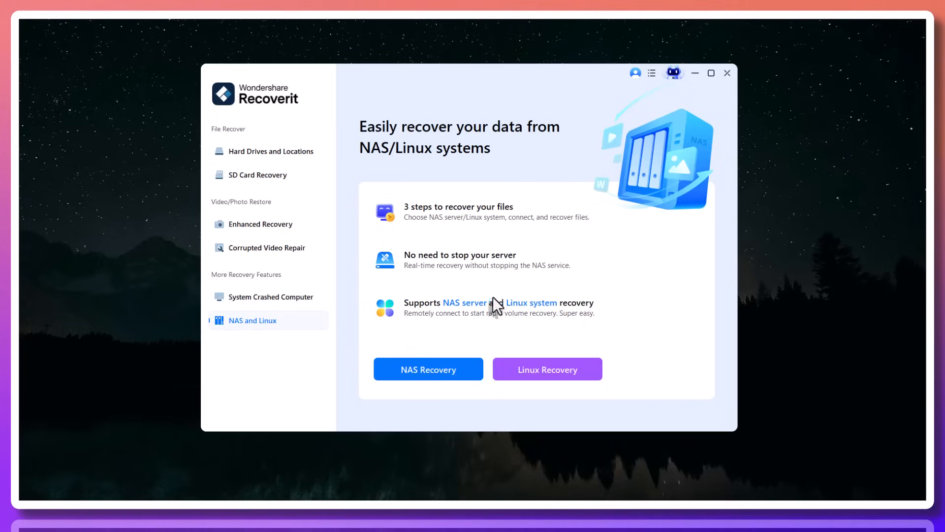
Switch from SD Card Recovery to the Corrupted Video Repair page
left_click(257, 175)
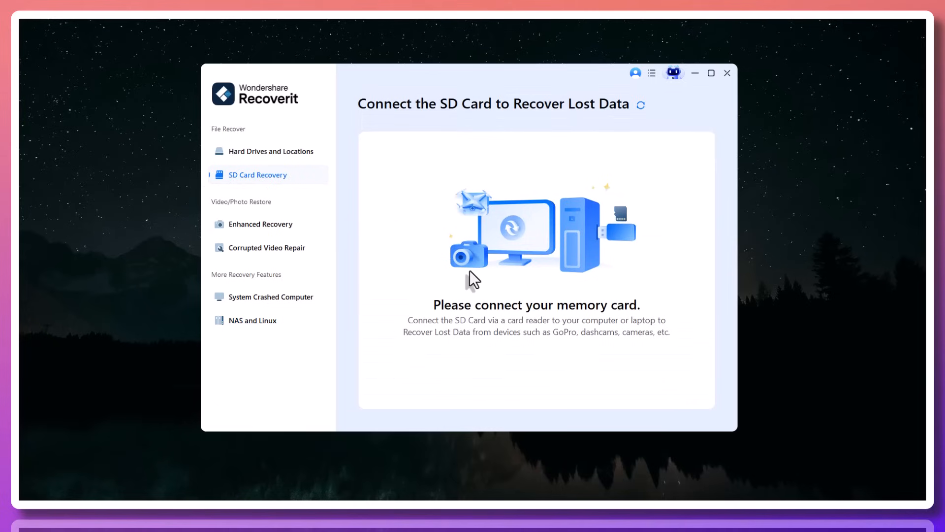
mouse_move(571, 346)
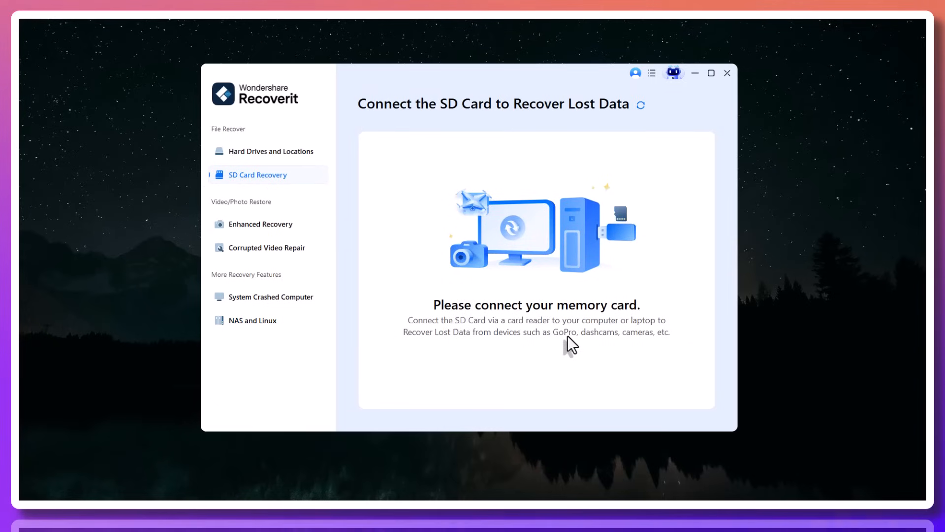
left_click(266, 248)
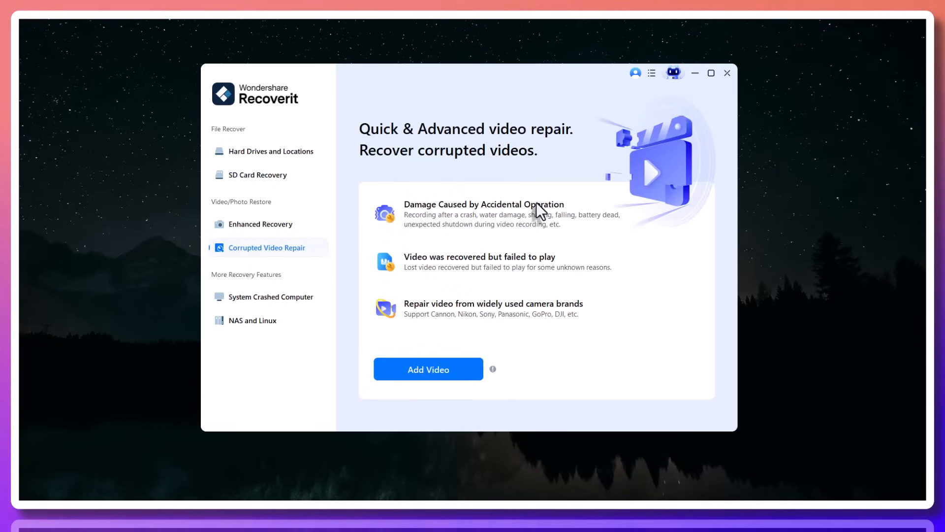
mouse_move(533, 272)
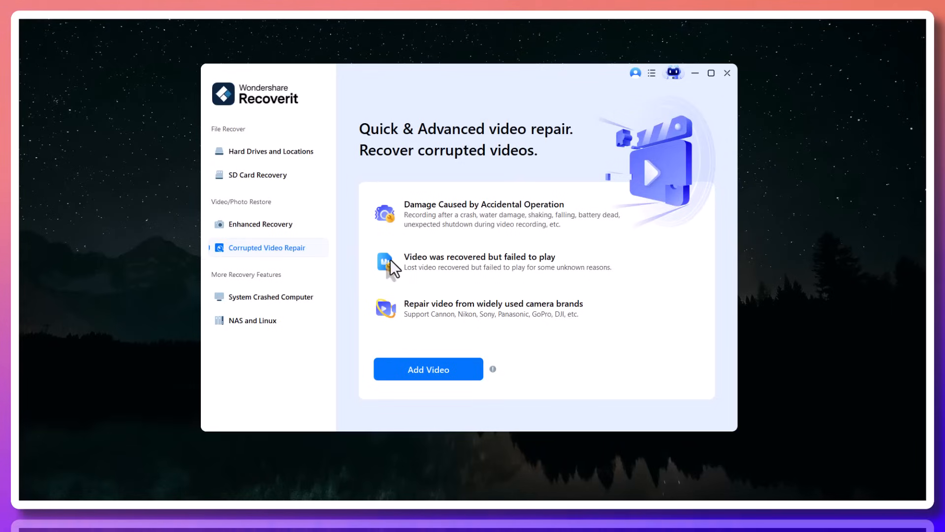
View Enhanced Recovery, then Hard Drives and Locations, scrolling through its drive list
left_click(260, 224)
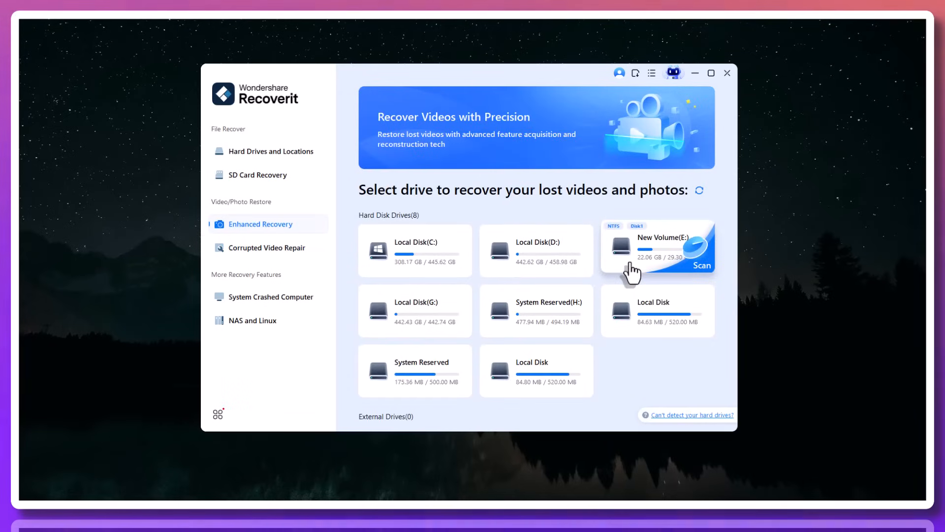
mouse_move(460, 177)
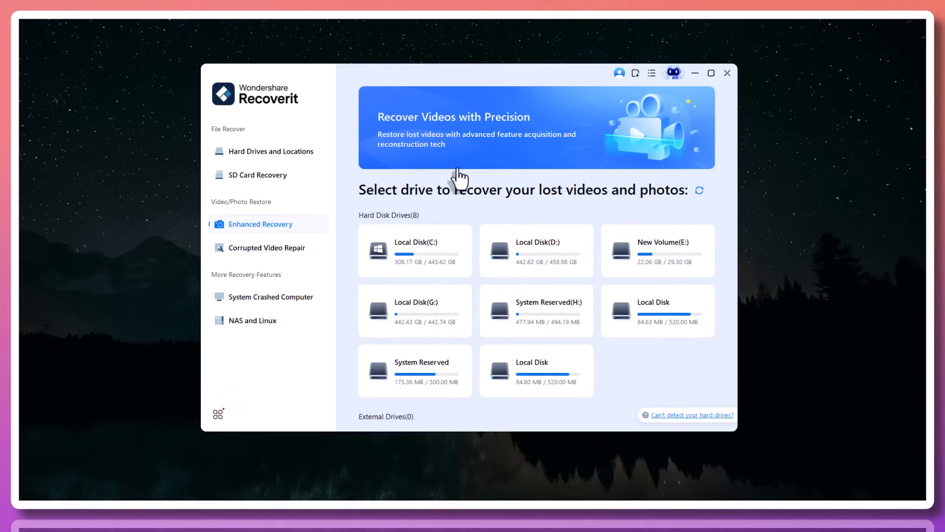
mouse_move(556, 228)
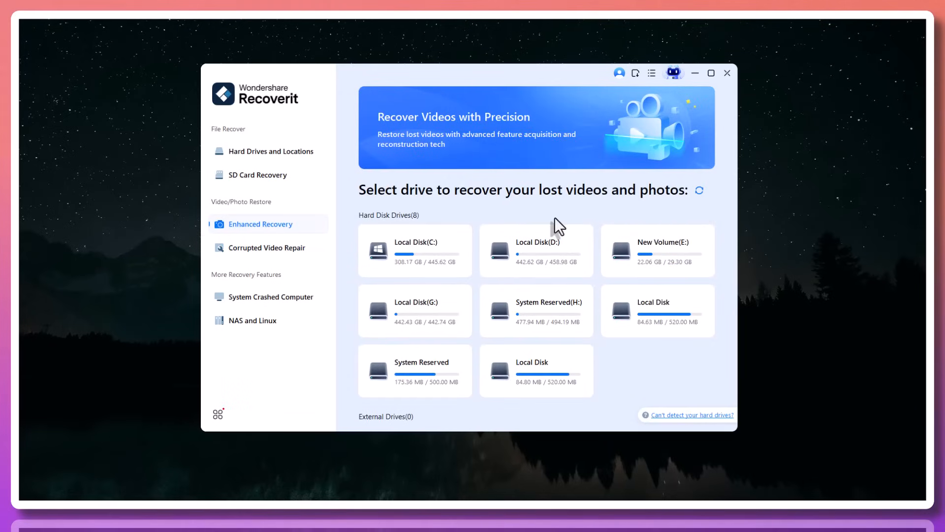
mouse_move(509, 220)
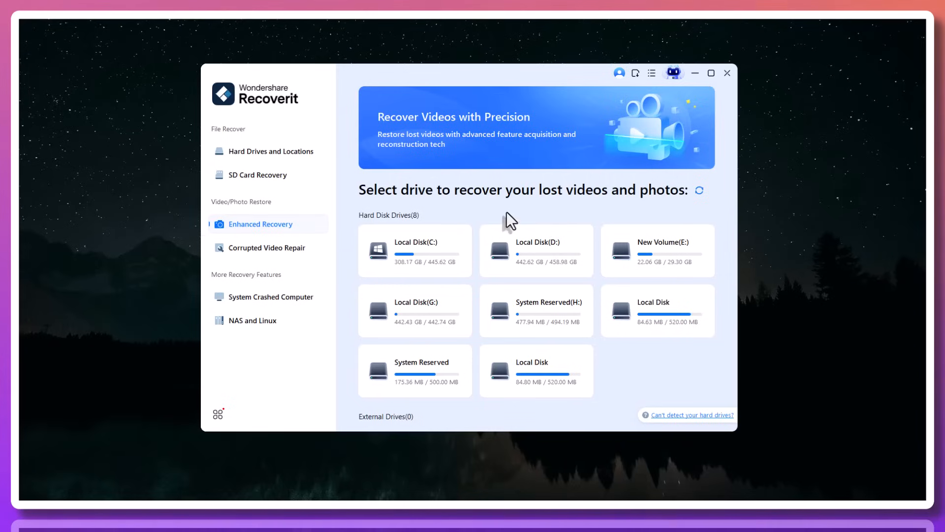
left_click(270, 151)
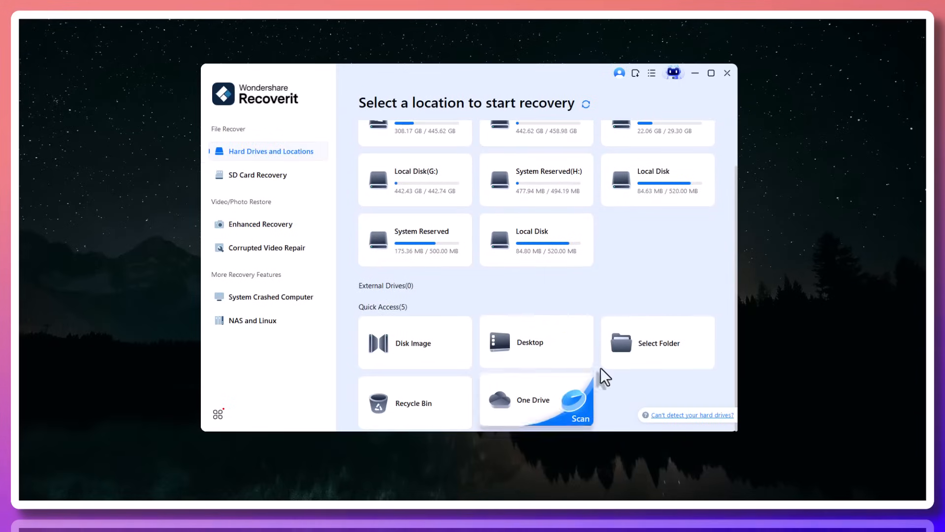
scroll("up", 3)
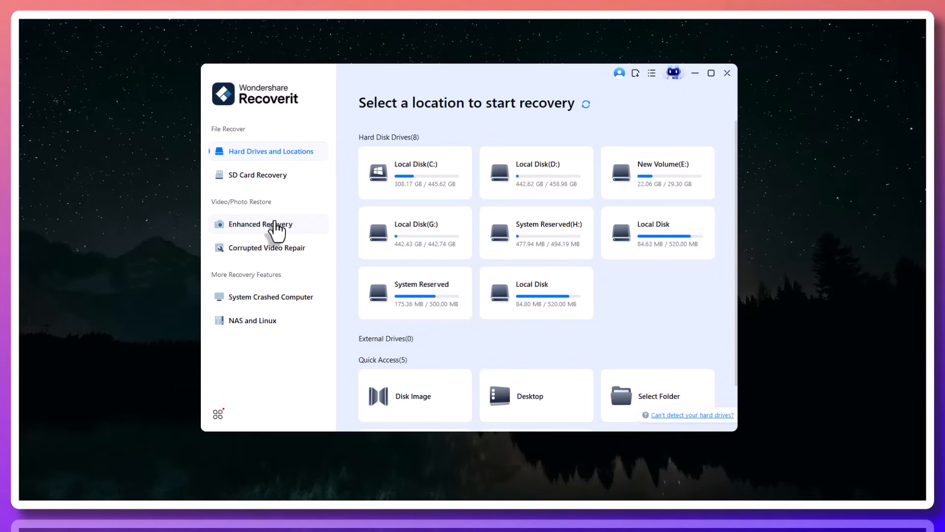
mouse_move(268, 296)
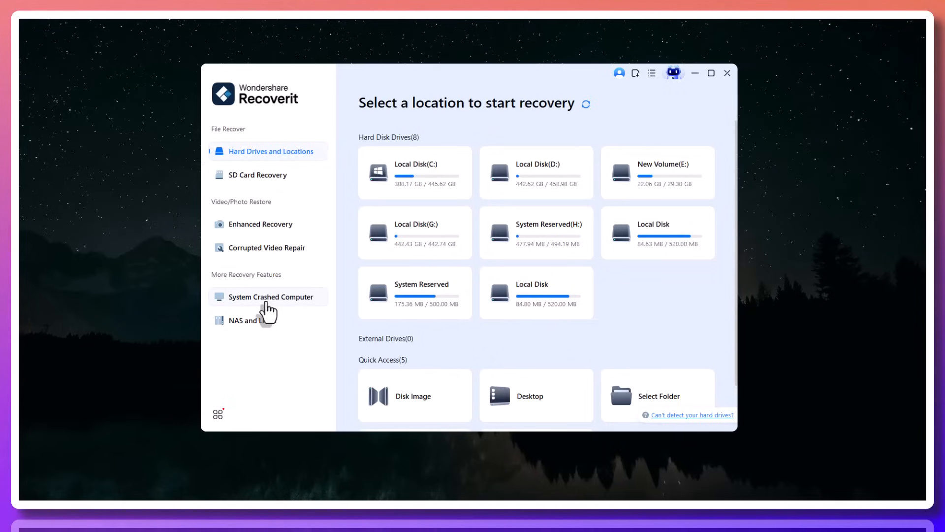
mouse_move(260, 224)
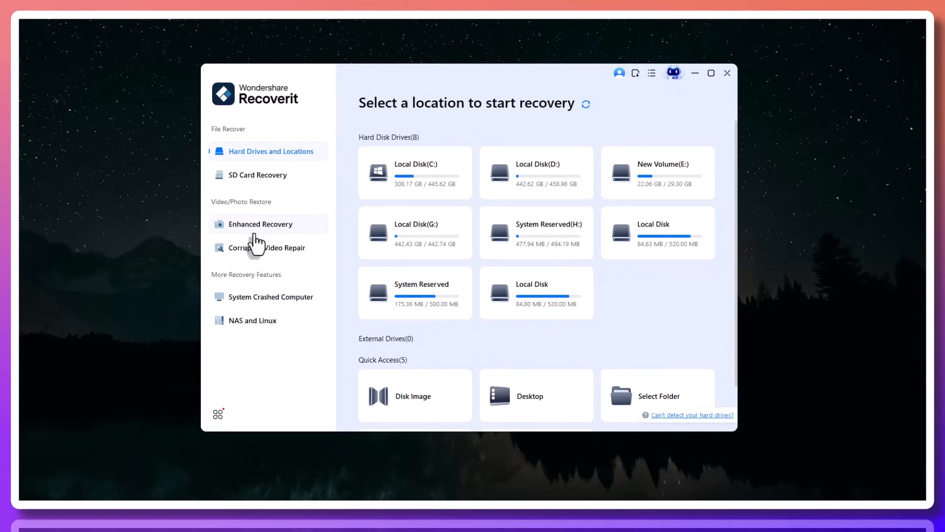
Show the Corrupted Video Repair page again, then bring up the Recoverit website
left_click(267, 247)
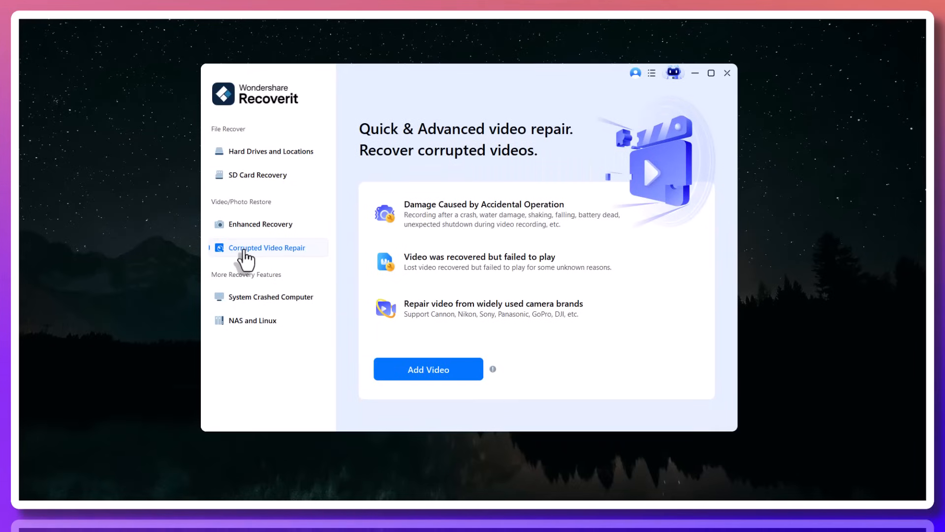
mouse_move(295, 271)
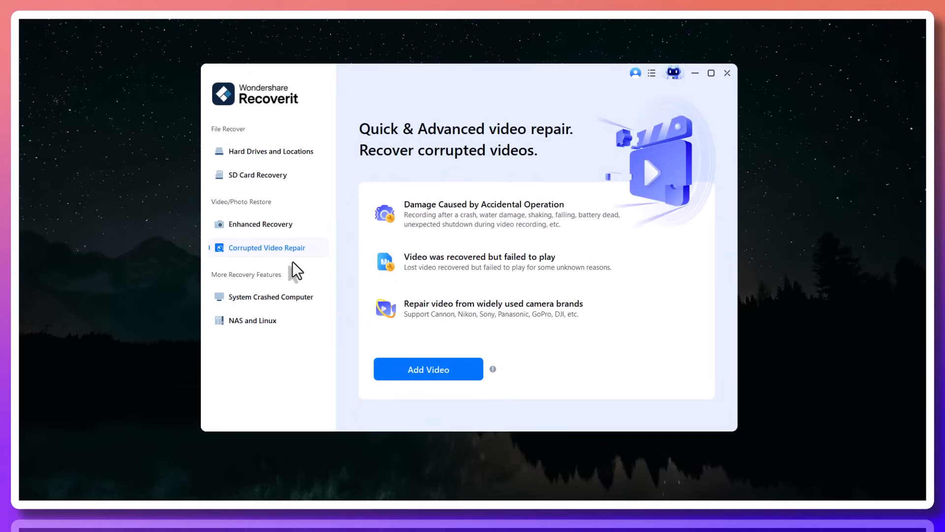
mouse_move(526, 146)
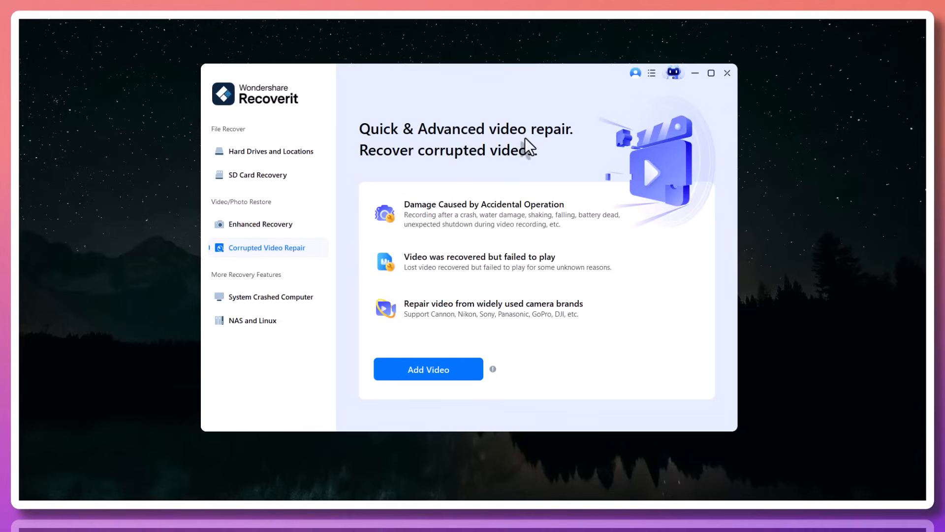
mouse_move(526, 164)
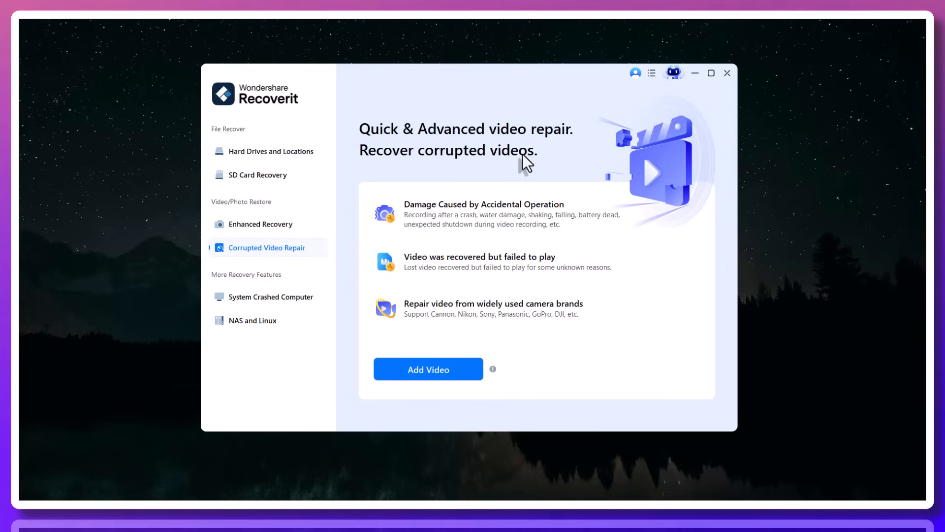
left_click(258, 174)
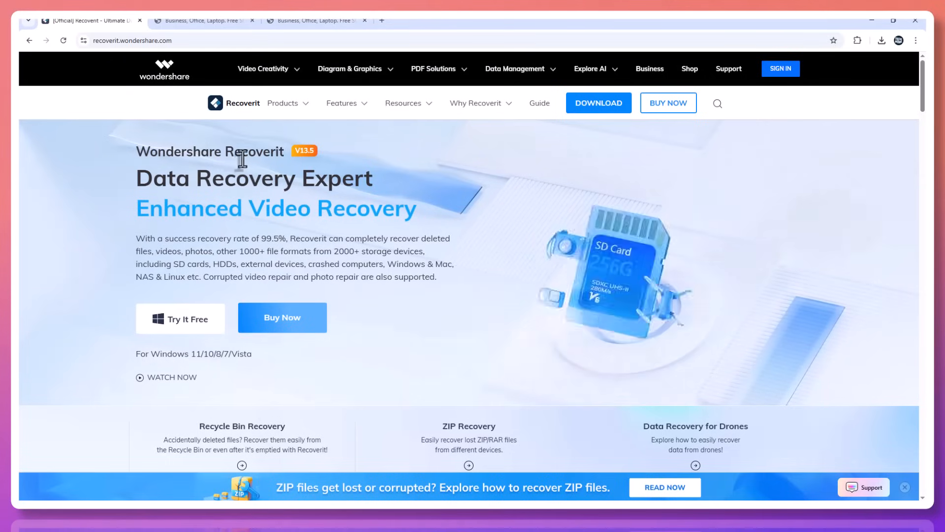
mouse_move(316, 199)
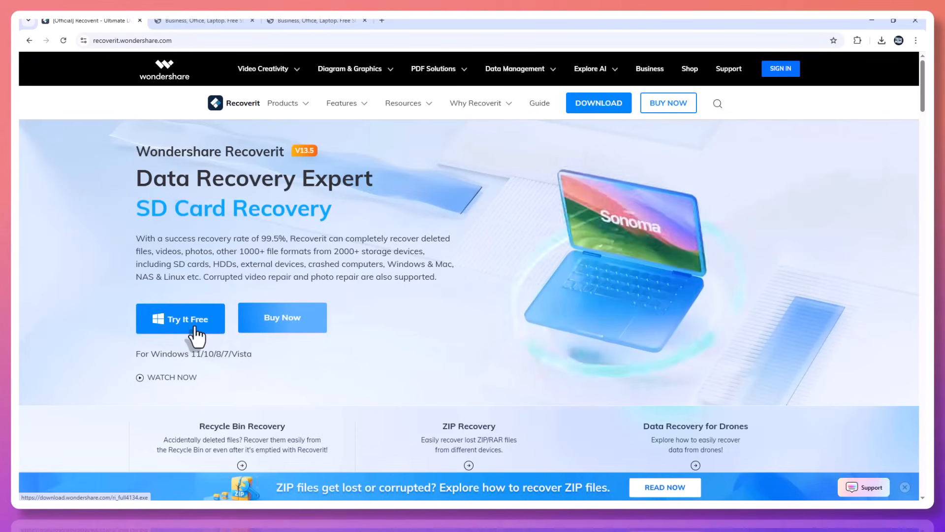
mouse_move(282, 318)
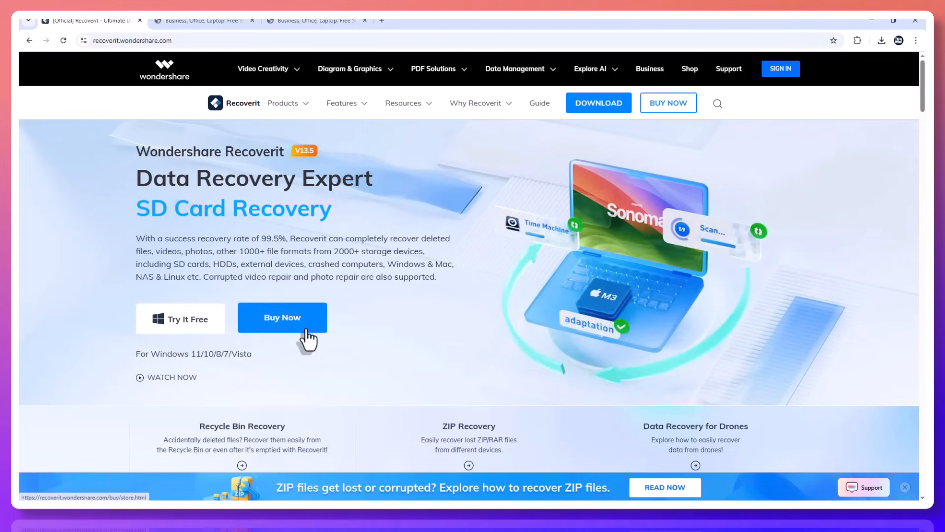
Scroll slightly and highlight the 99.5% success recovery rate in the intro paragraph
scroll("down", 3)
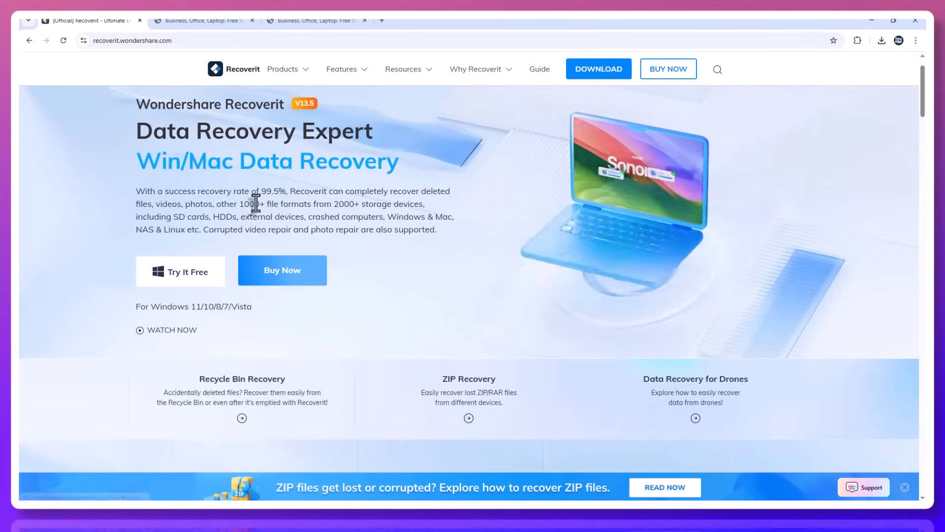
double_click(273, 191)
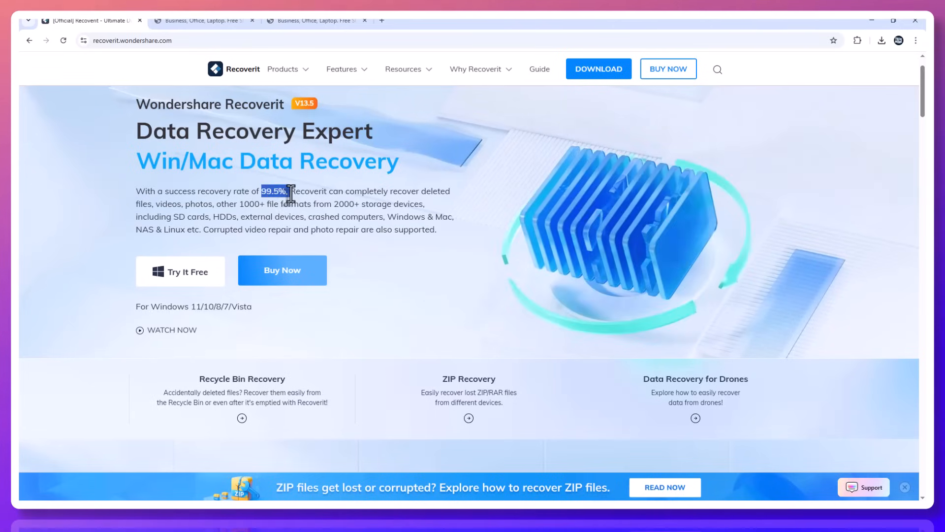
Scroll down the Recoverit homepage to the feature card carousel
scroll("down", 3)
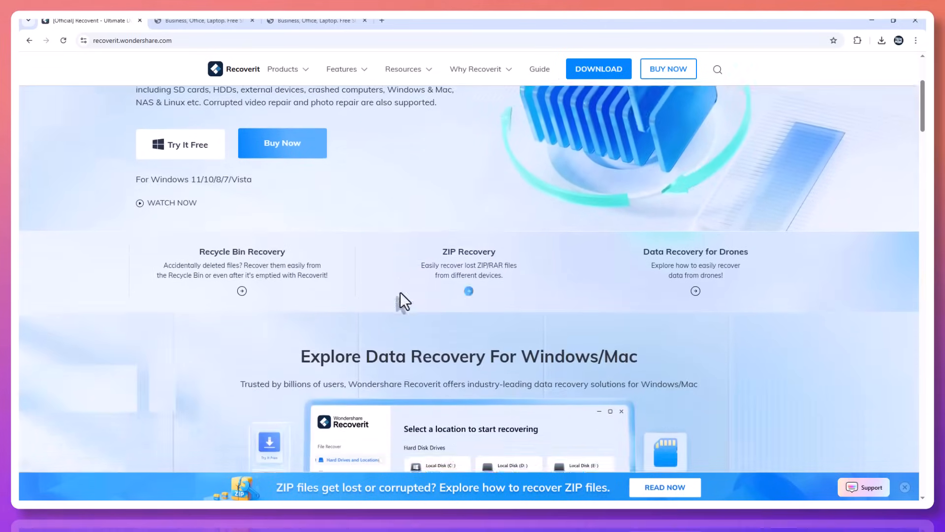
scroll("down", 3)
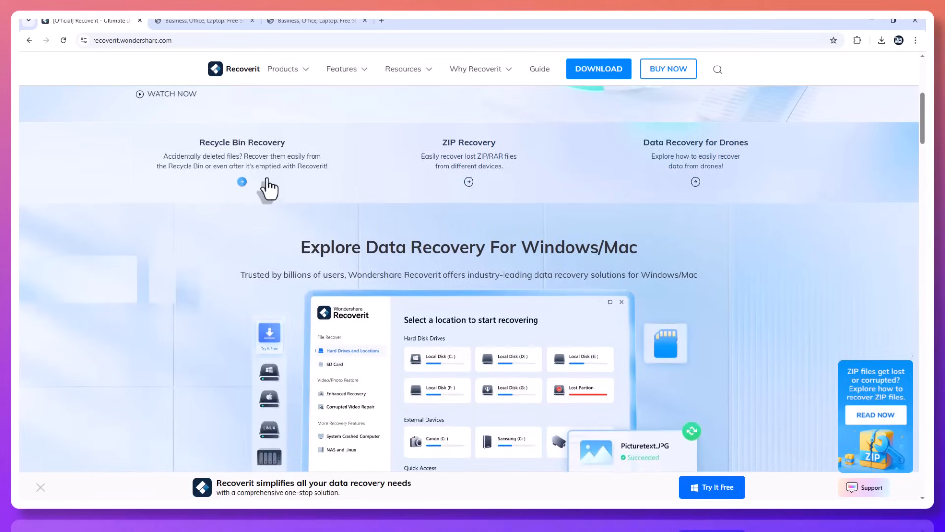
scroll("down", 3)
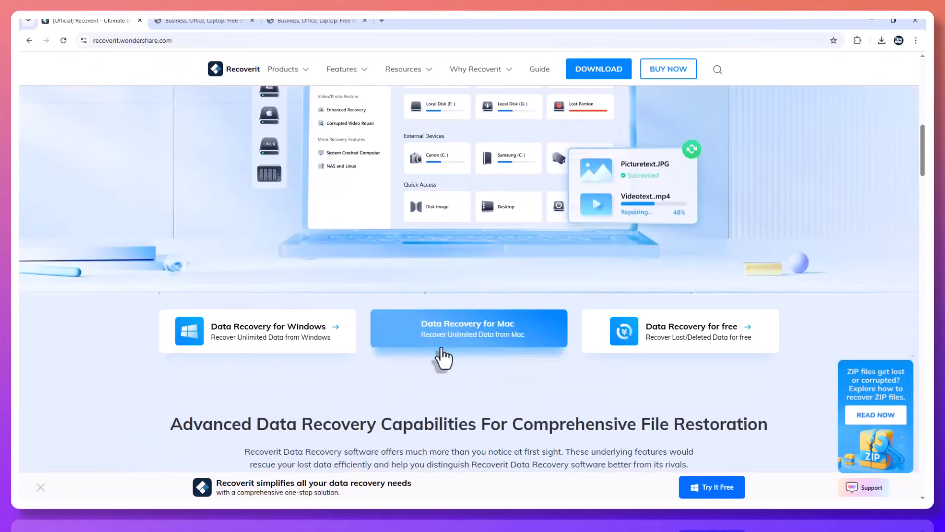
scroll("down", 3)
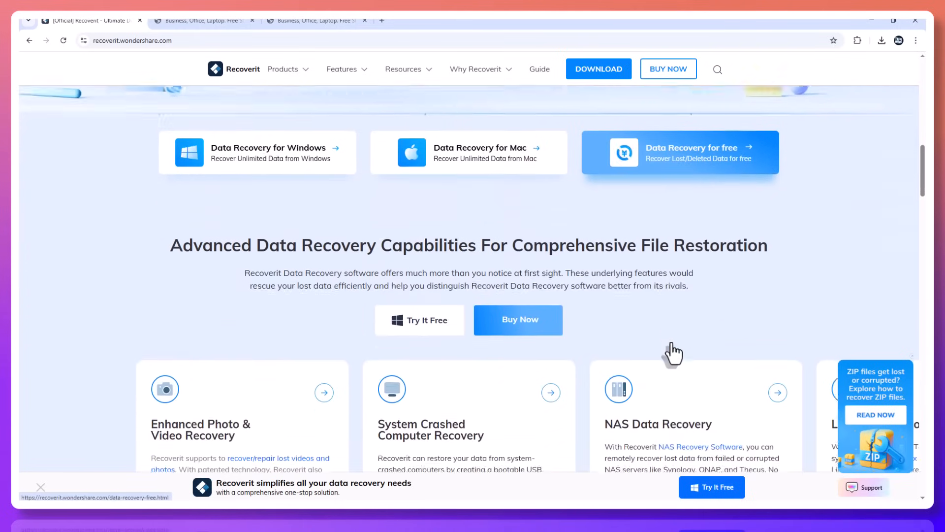
scroll("down", 3)
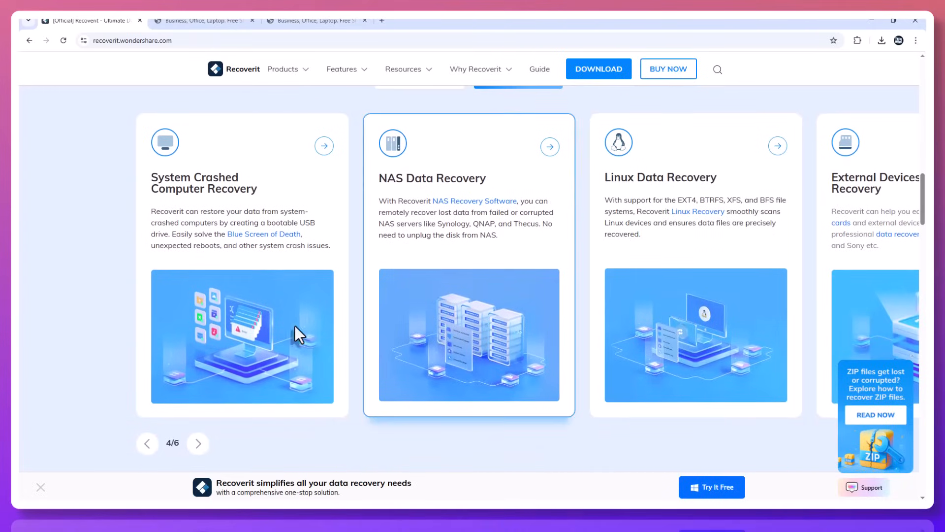
Cycle the carousel through its feature cards, then reach the Advanced Data Recovery Capabilities heading
left_click(198, 443)
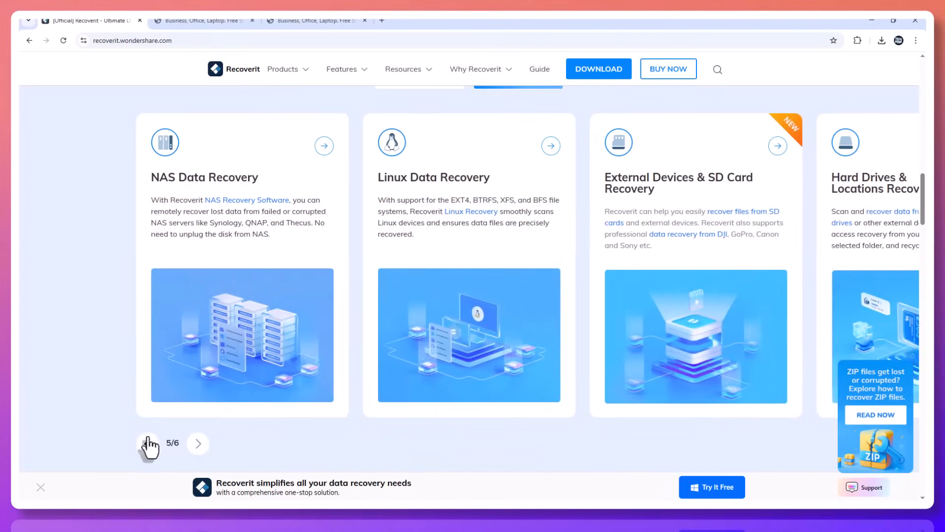
left_click(198, 443)
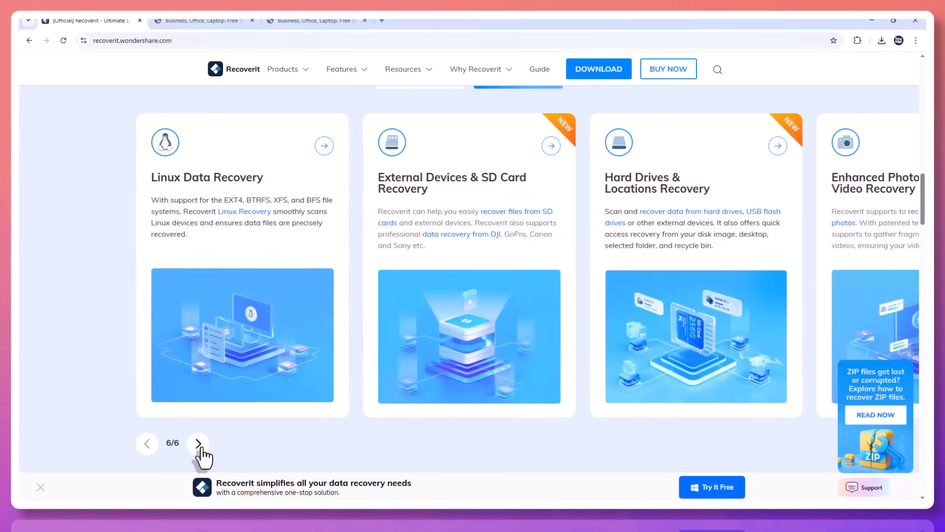
left_click(199, 443)
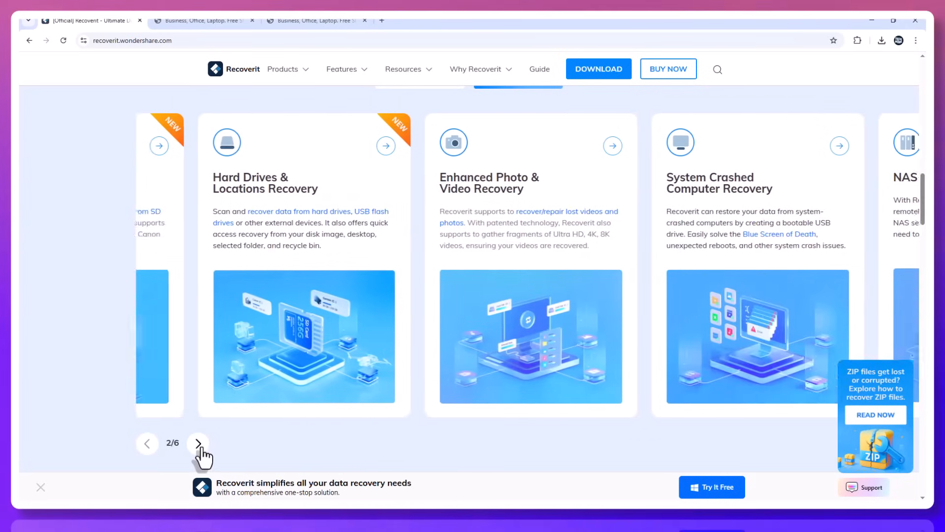
left_click(198, 443)
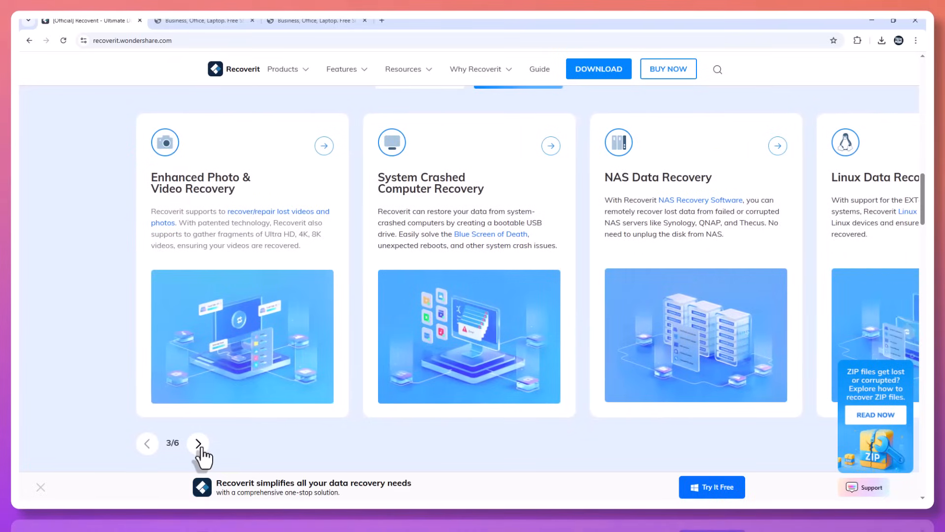
scroll("down", 3)
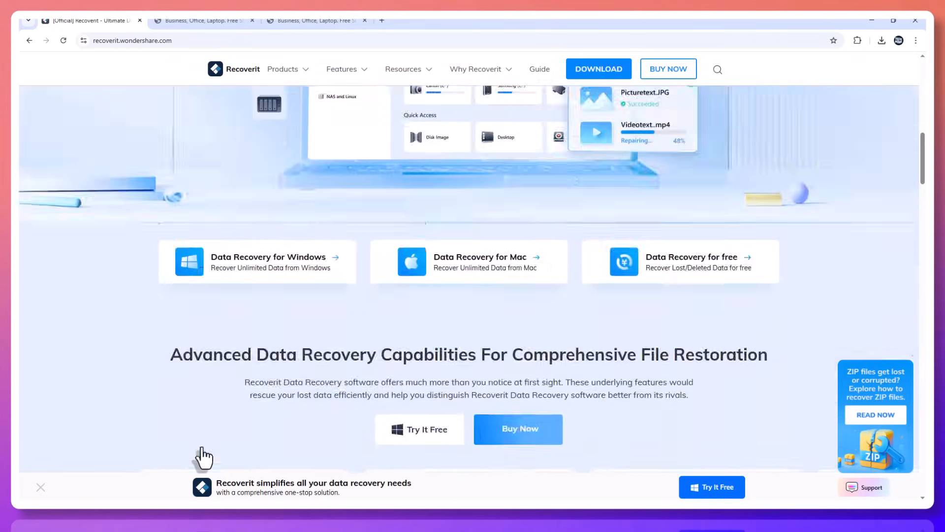